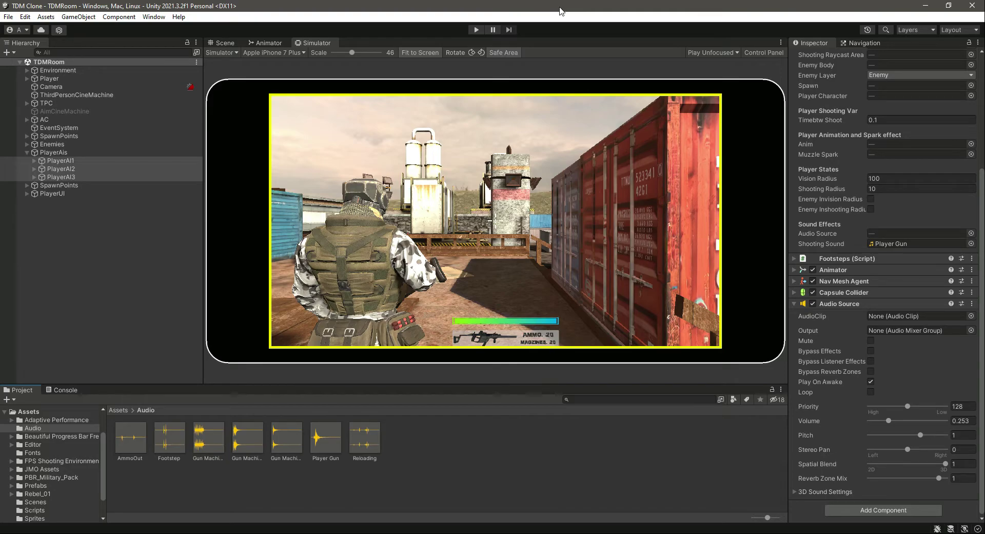
mouse_move(478, 108)
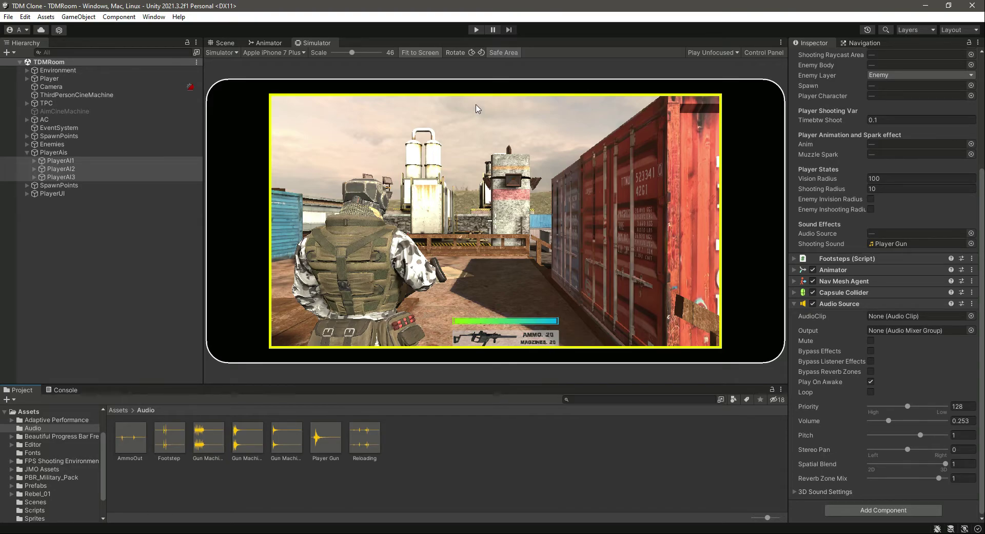
mouse_move(479, 123)
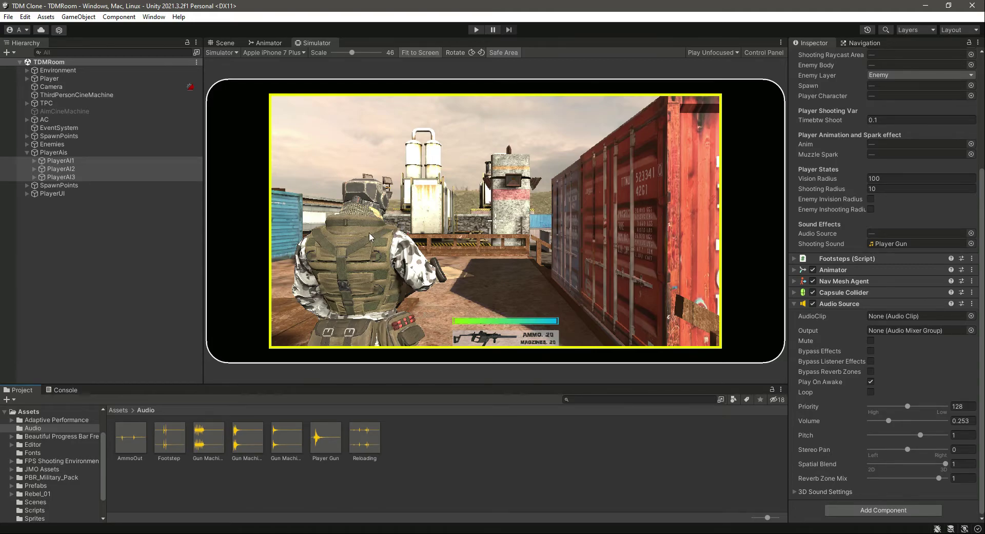
mouse_move(528, 102)
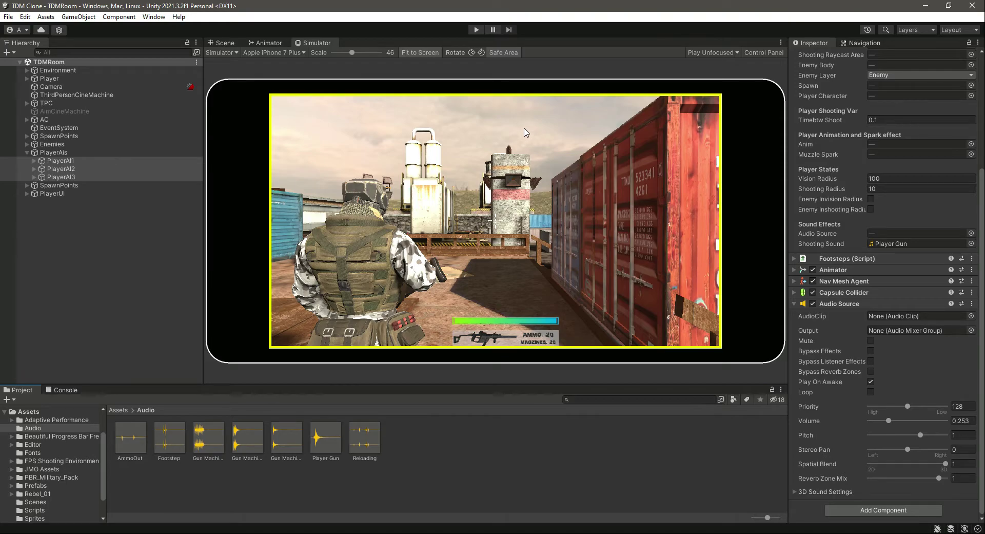
Create a UI Panel as a child of PlayerUI and show the Scene view.
click(53, 193)
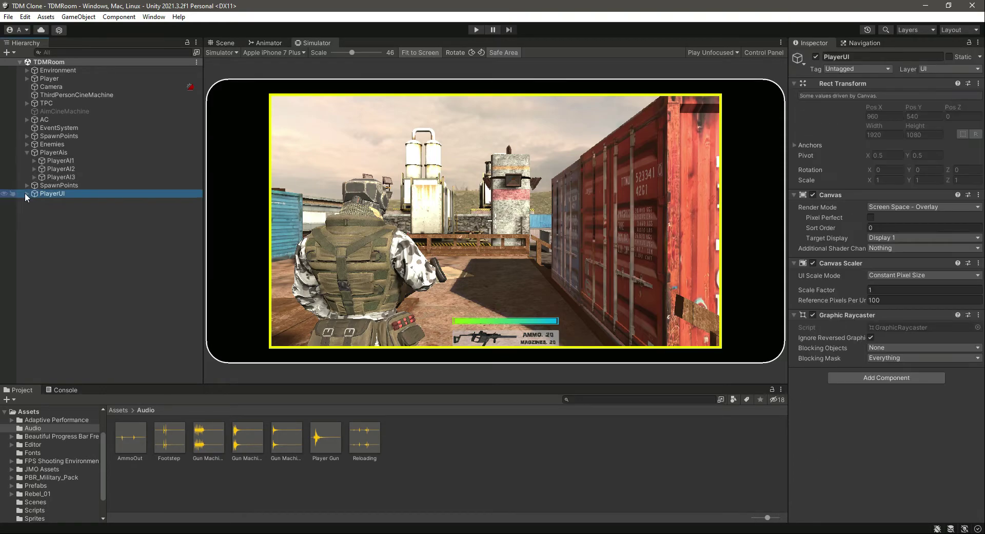
right_click(52, 193)
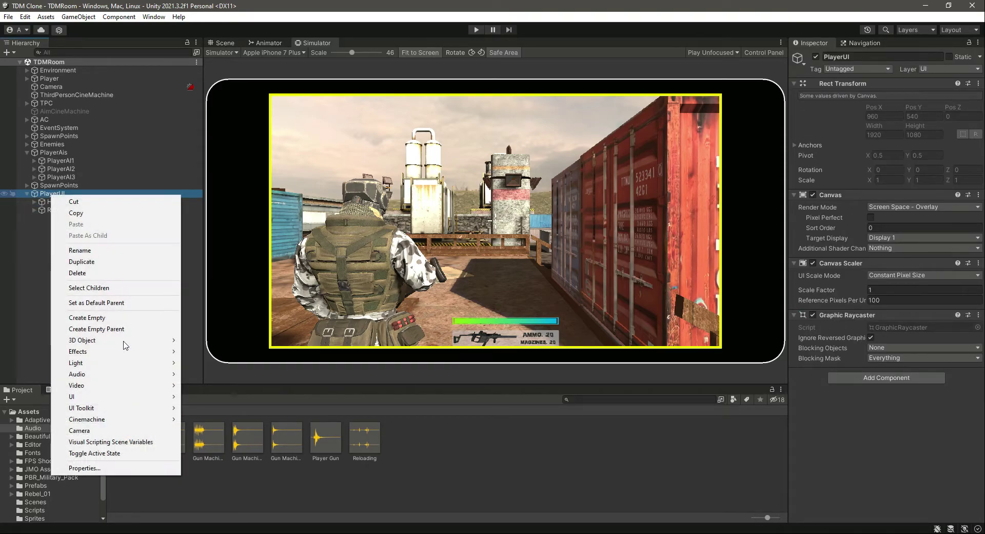
click(72, 396)
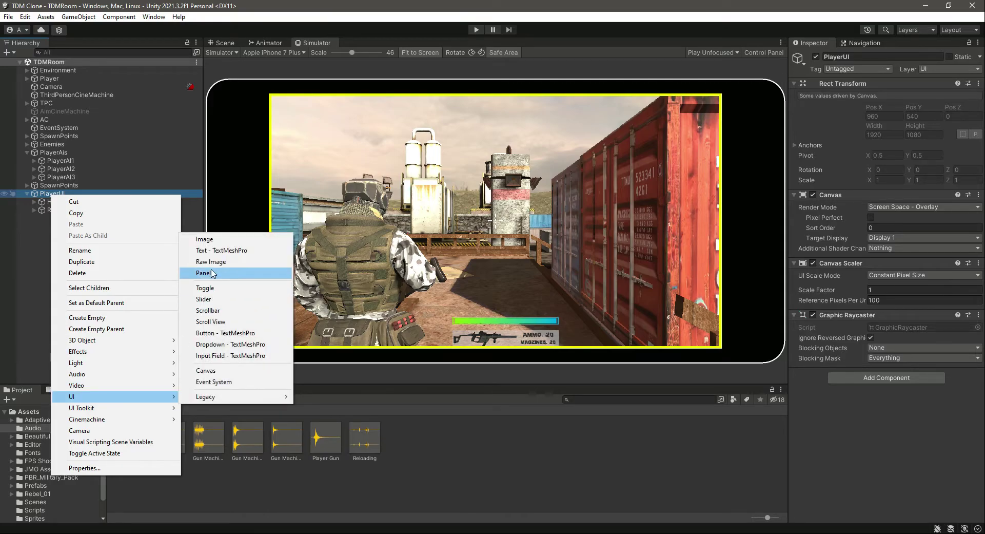
click(203, 273)
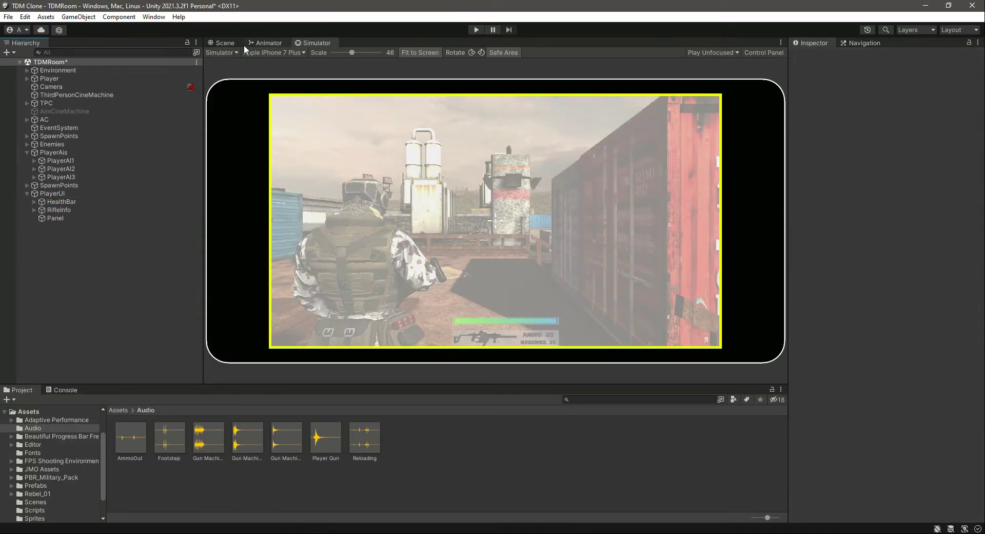
click(224, 42)
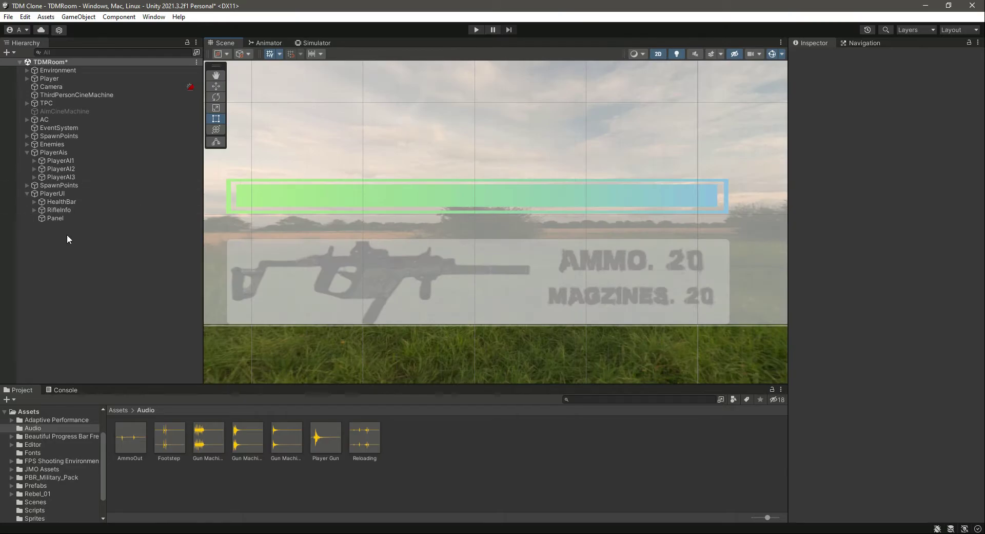
Shrink the Panel to a roughly 200 by 102 box anchored top-centre.
click(55, 218)
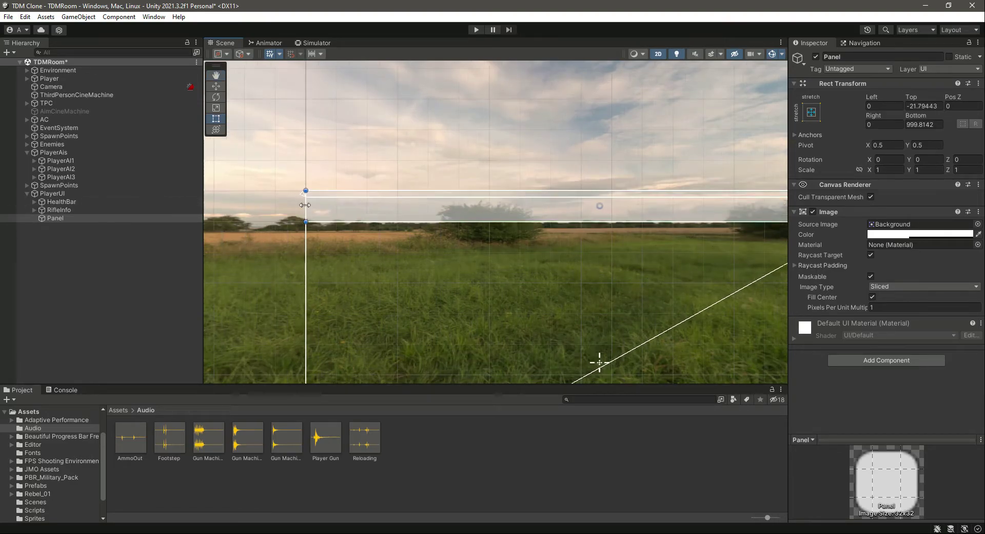
drag(306, 206, 520, 206)
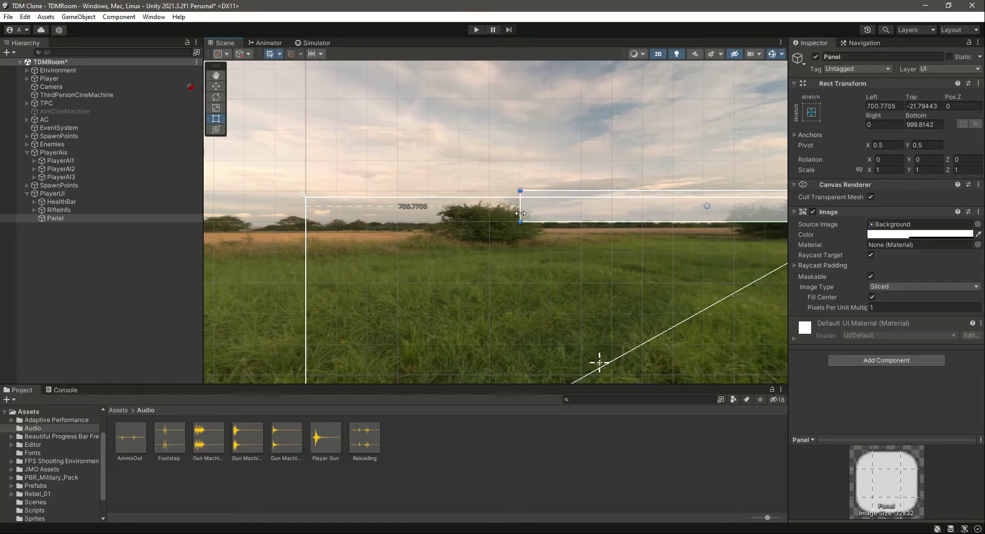
drag(519, 213, 700, 195)
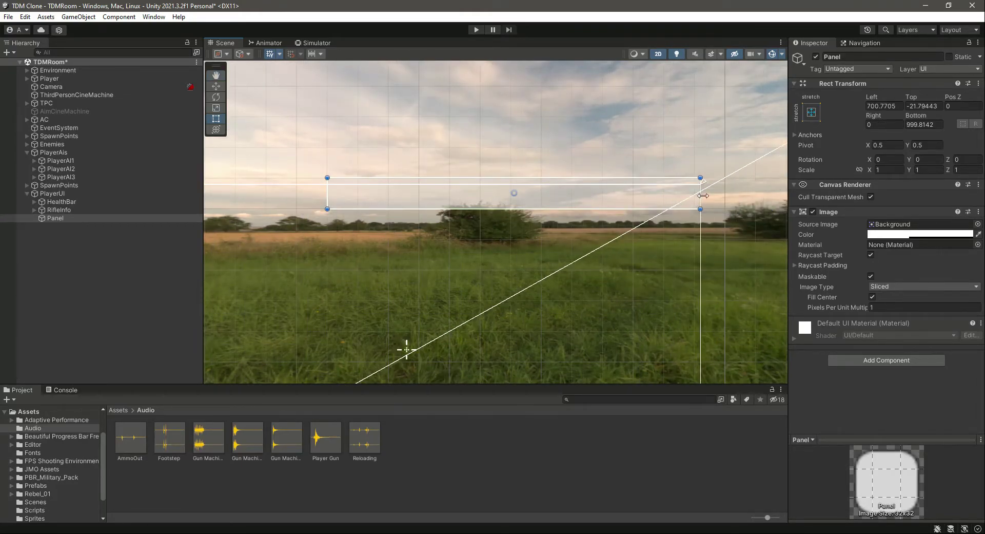
drag(700, 195, 394, 208)
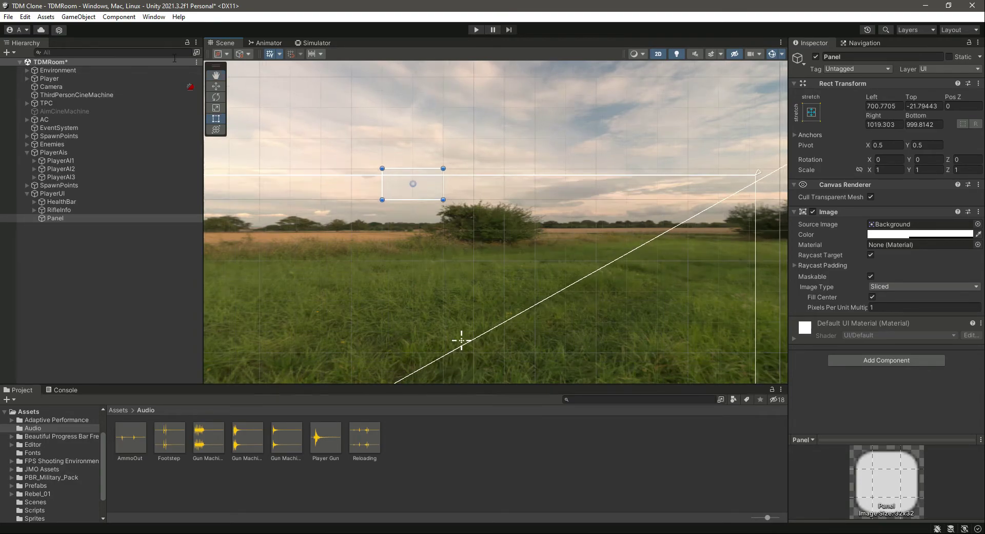
click(812, 112)
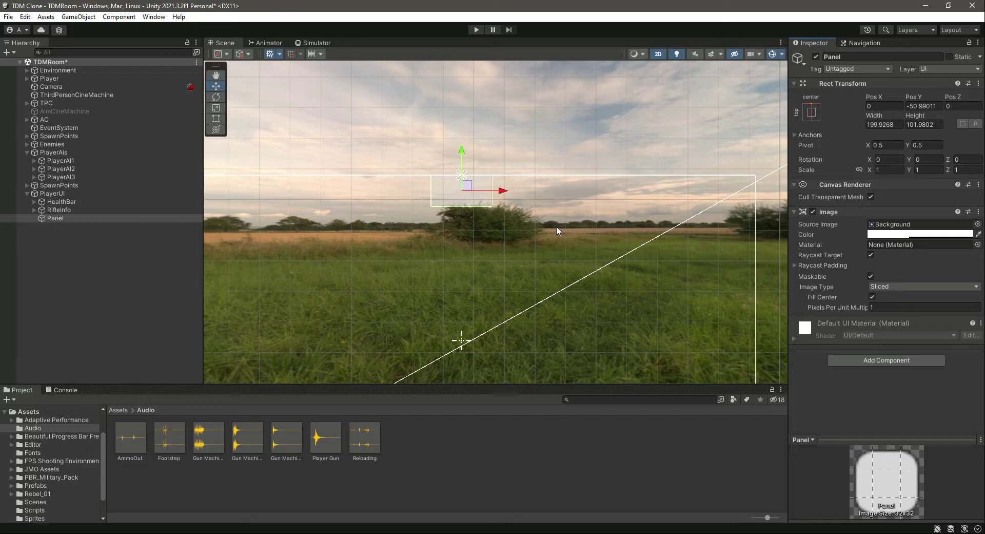
Move the Panel to about X -60, Y -56, checking it in the Simulator.
click(316, 43)
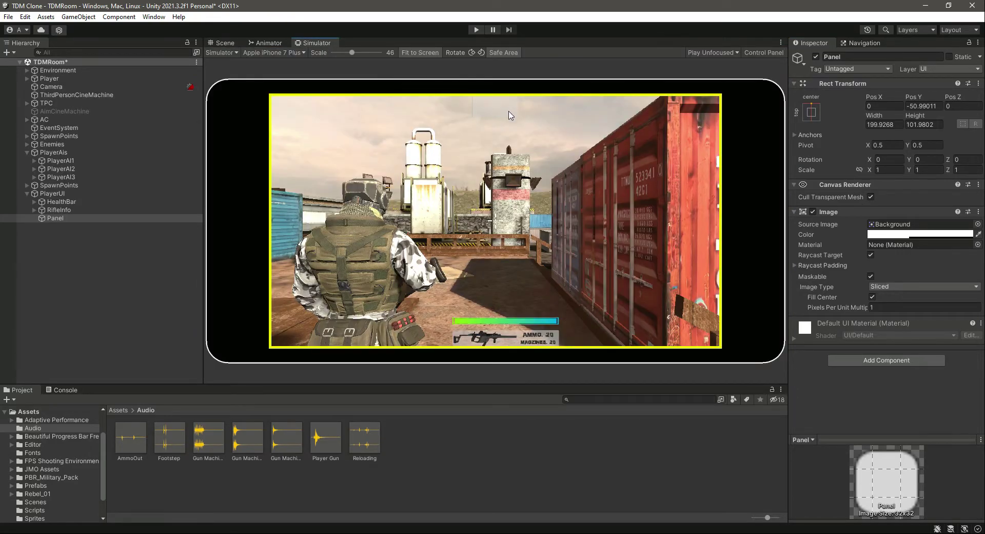
click(221, 42)
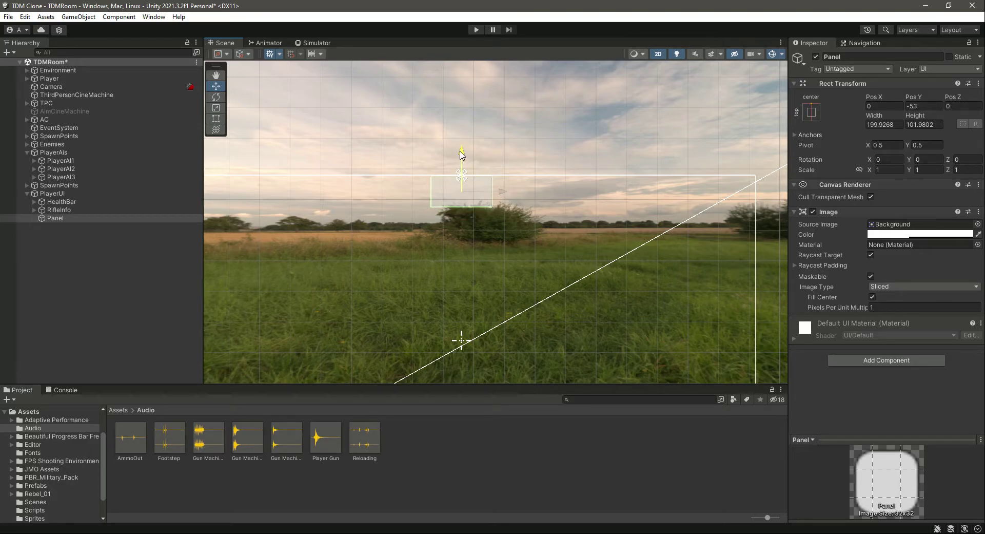
drag(461, 179, 493, 195)
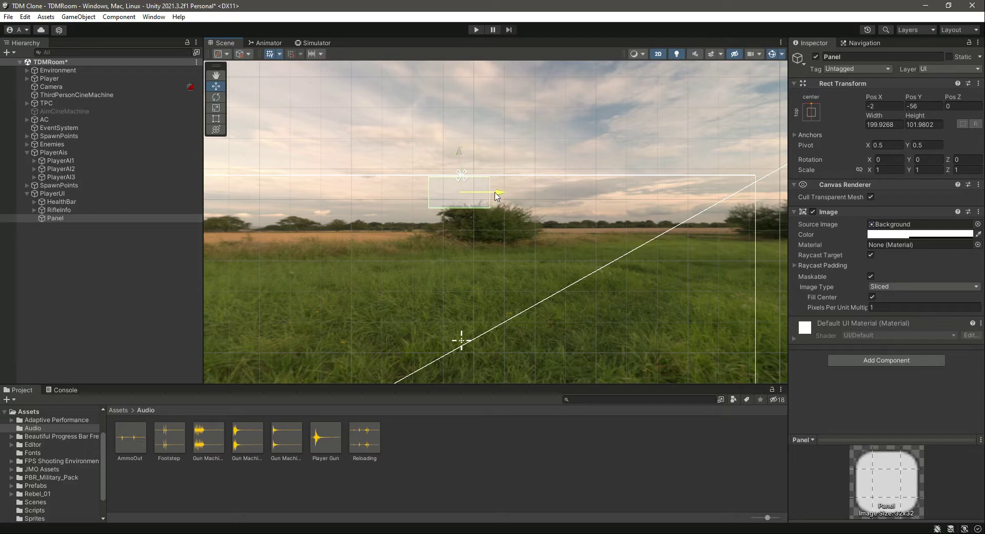
drag(496, 195, 481, 195)
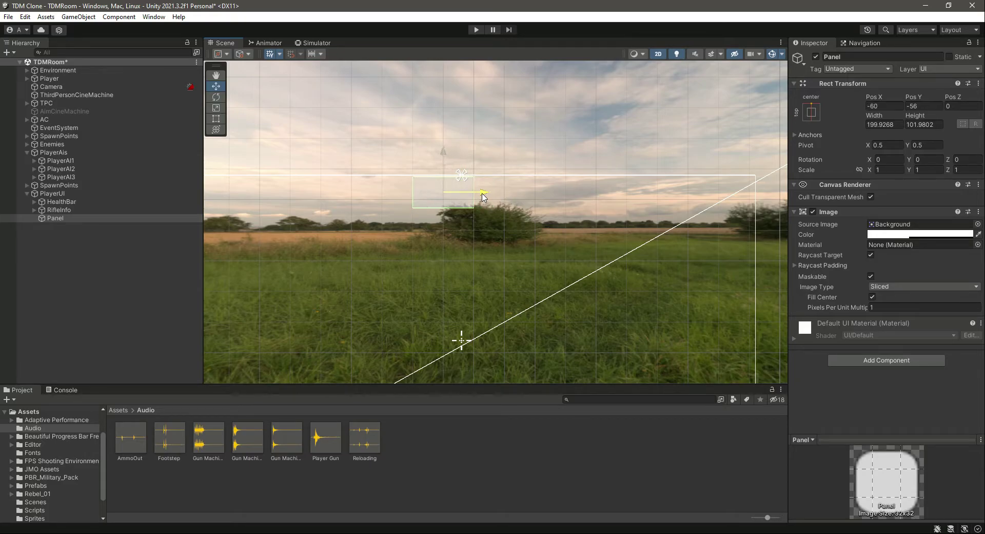
click(314, 42)
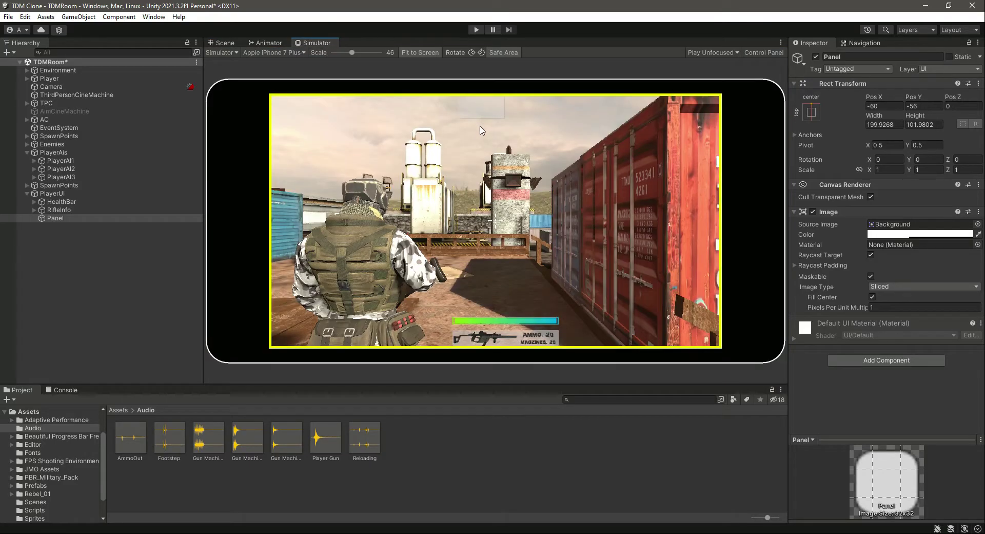
click(223, 42)
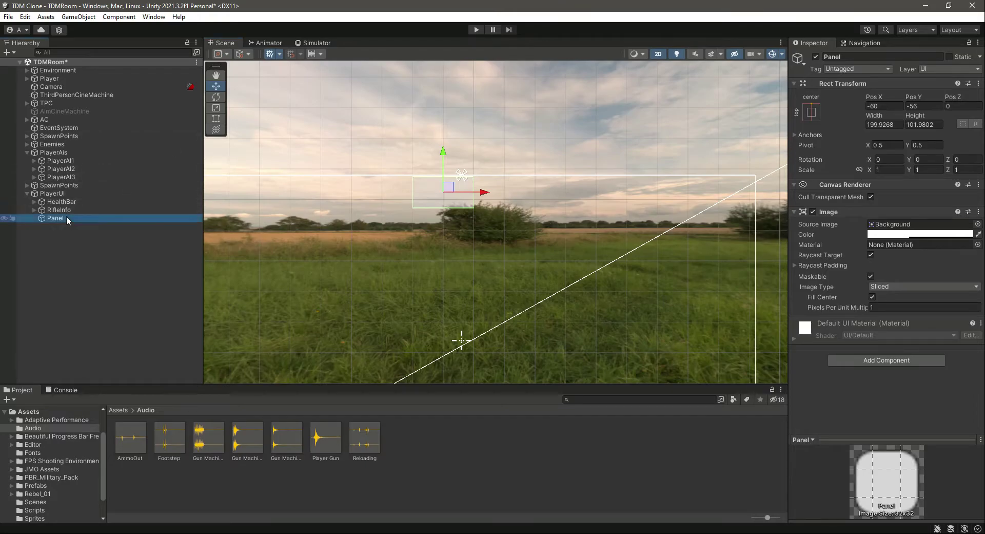
Duplicate the Panel into Panel (1) and arrange both panels side by side.
key(ctrl+d)
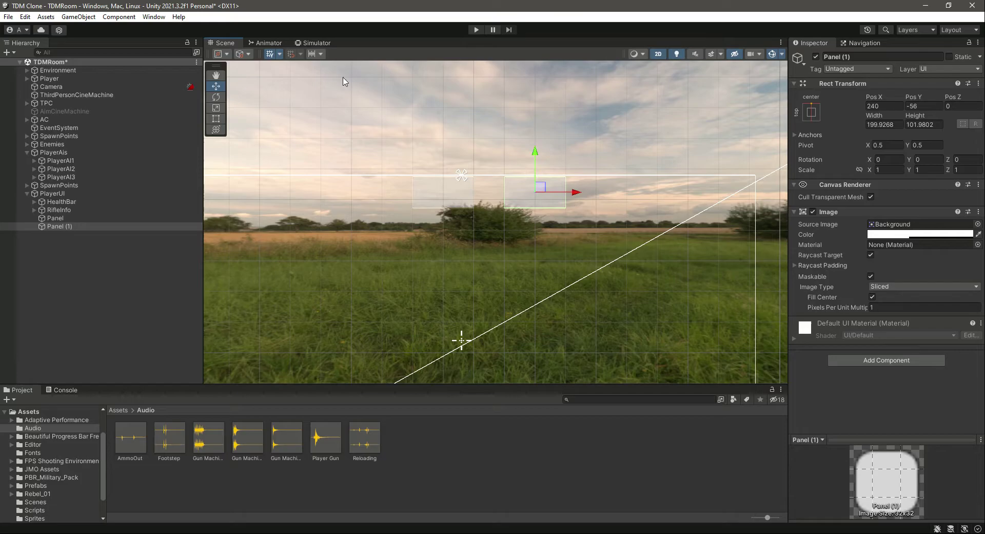
click(315, 42)
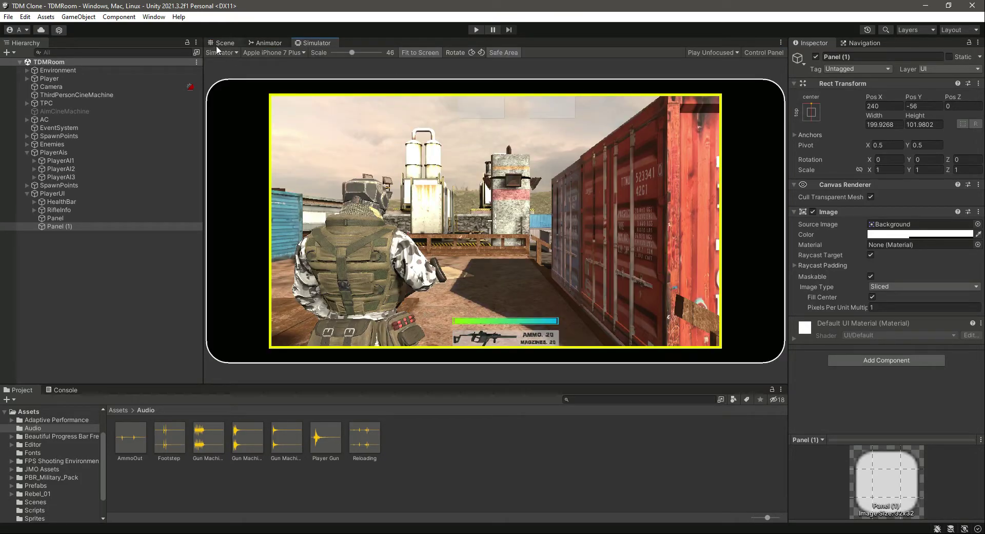
click(224, 43)
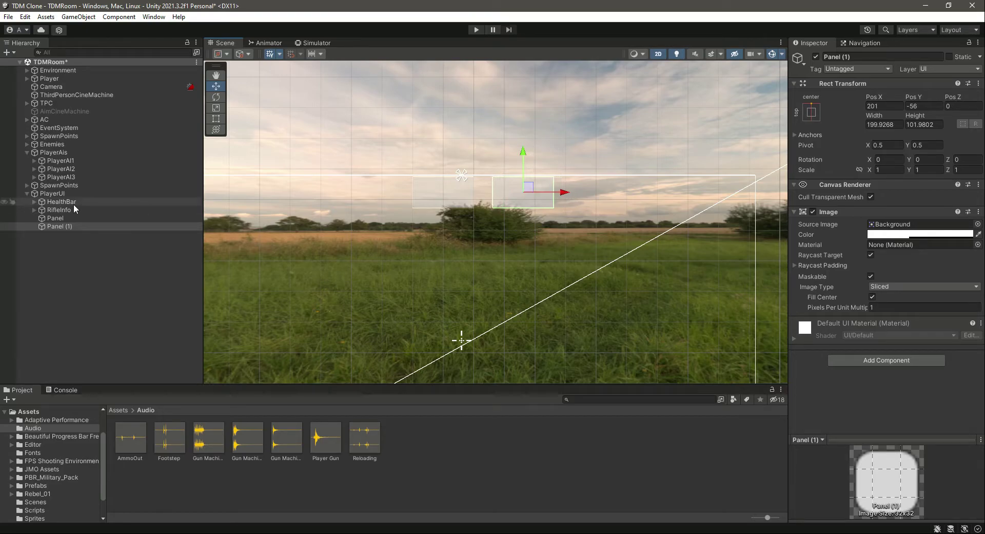
click(55, 217)
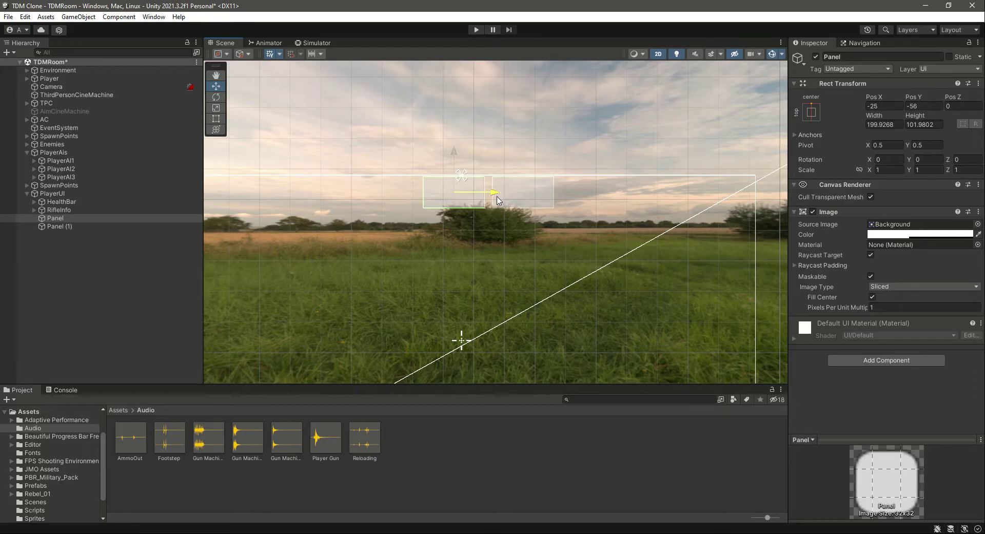
click(316, 43)
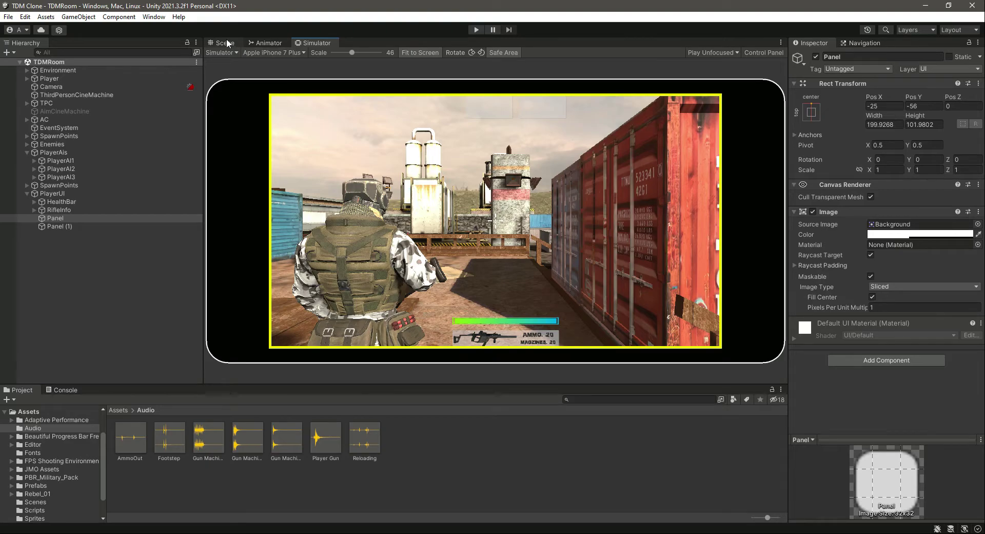
click(224, 43)
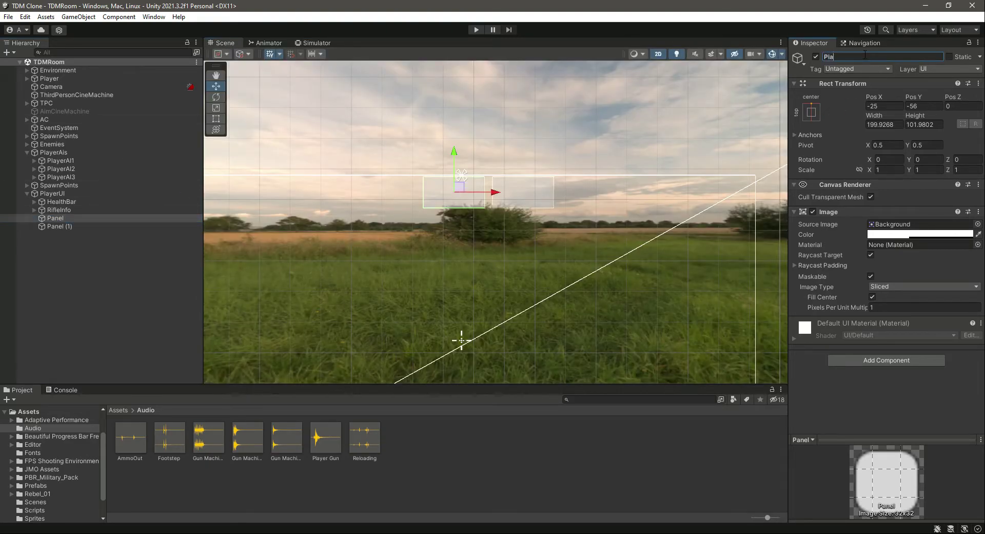
Name the panels PlayerScore and EnemyScore, then select both together.
text(PlayerScore)
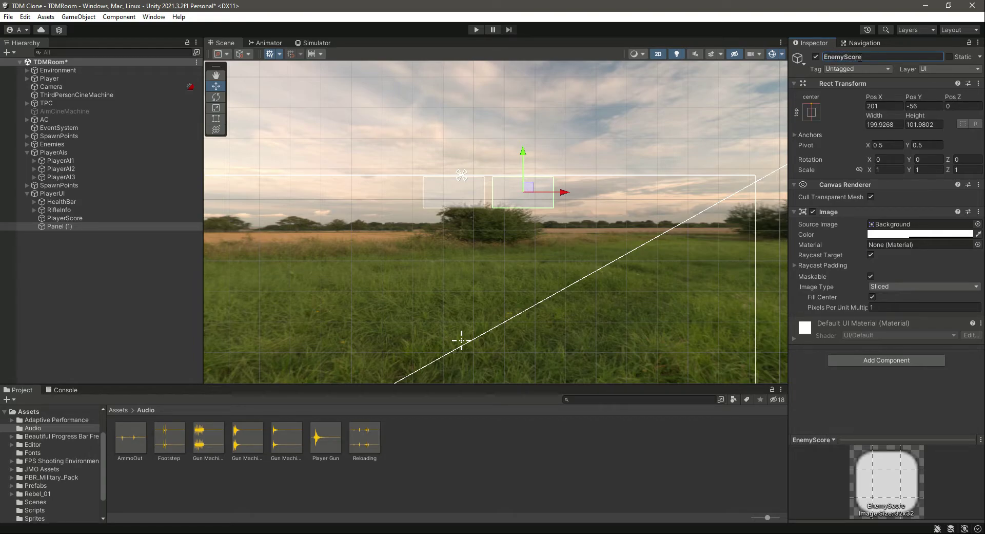
click(65, 218)
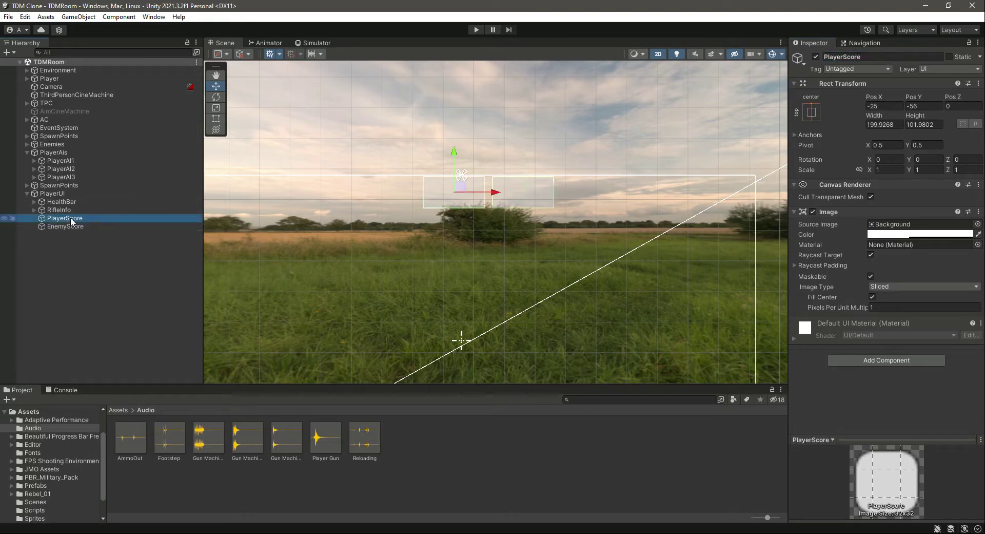
click(65, 226)
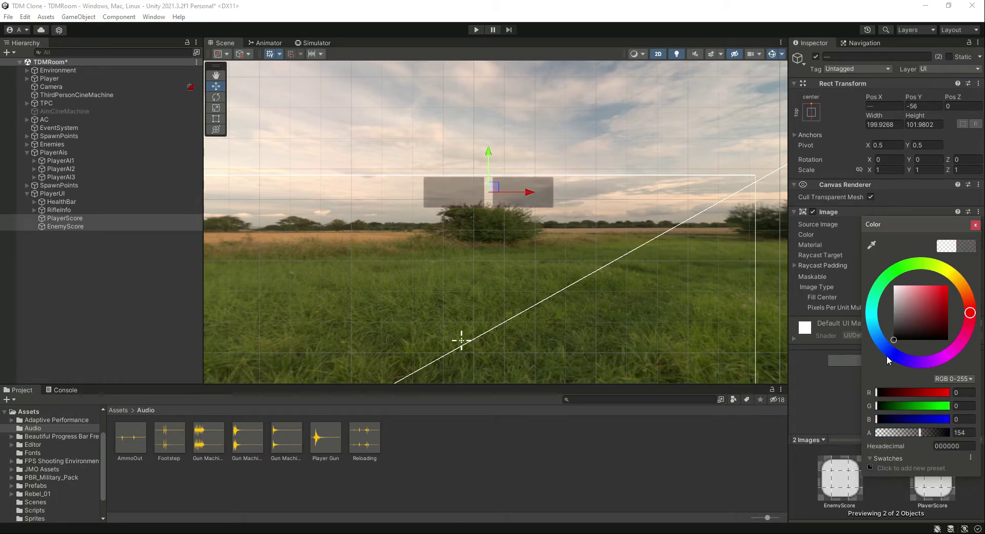
Make both panels semi-transparent black (alpha 196) and preview them in the Simulator.
drag(912, 432, 936, 432)
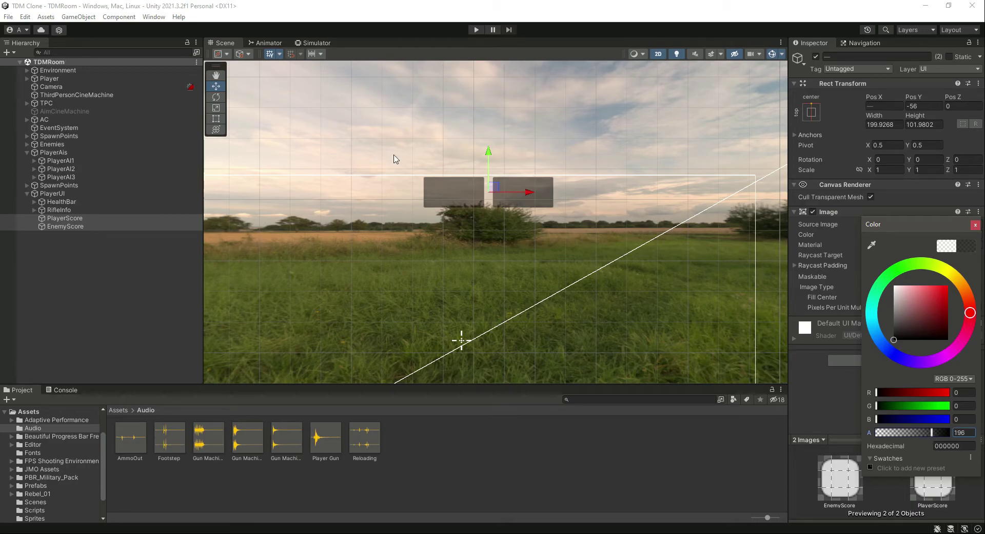
click(316, 42)
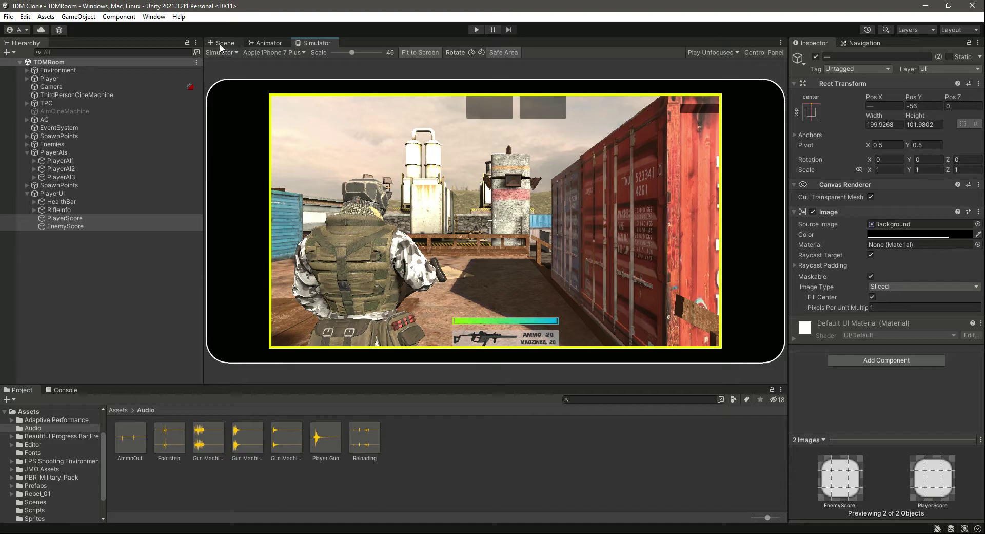
click(224, 43)
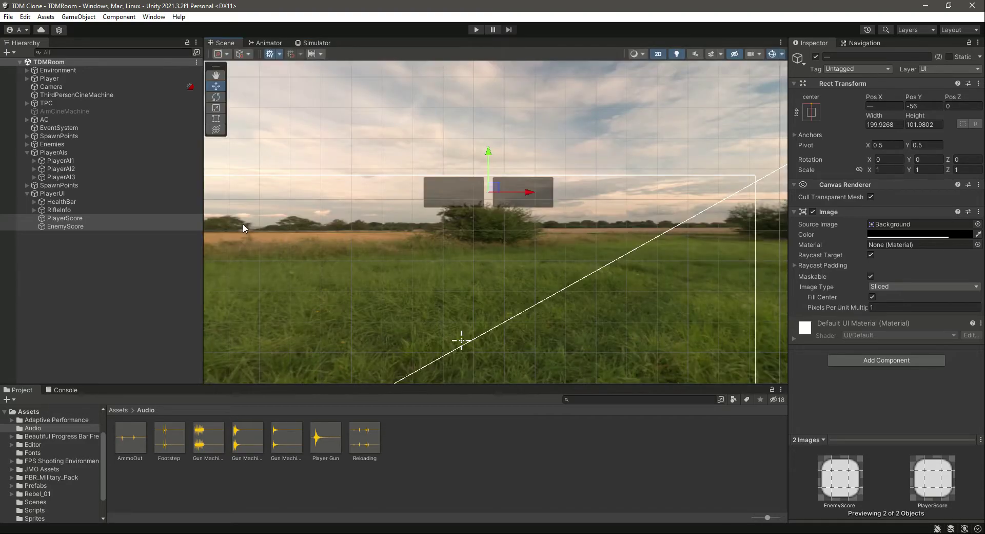
Add a legacy Text child named PlayerScoreCounter under PlayerScore.
right_click(64, 217)
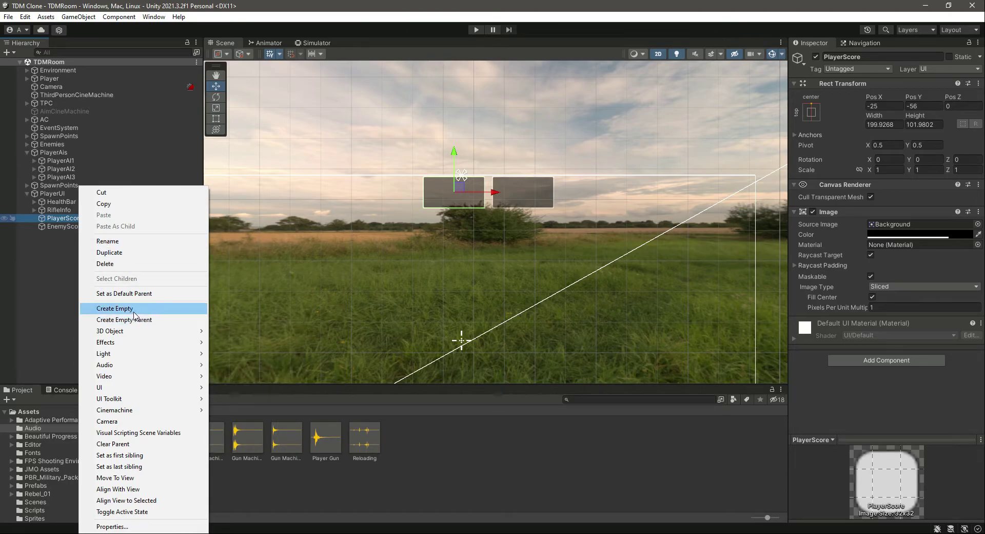
mouse_move(98, 387)
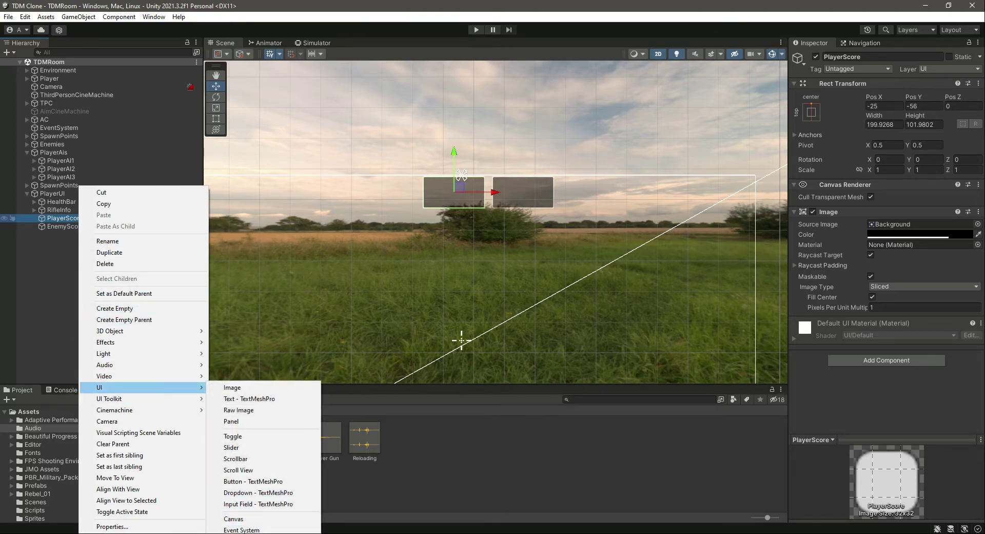
click(246, 398)
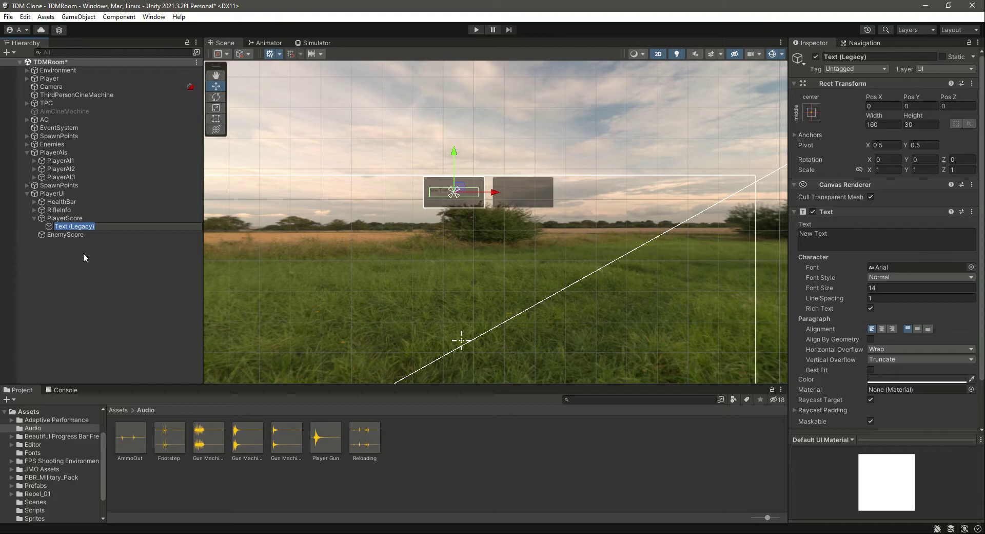
text(Playe)
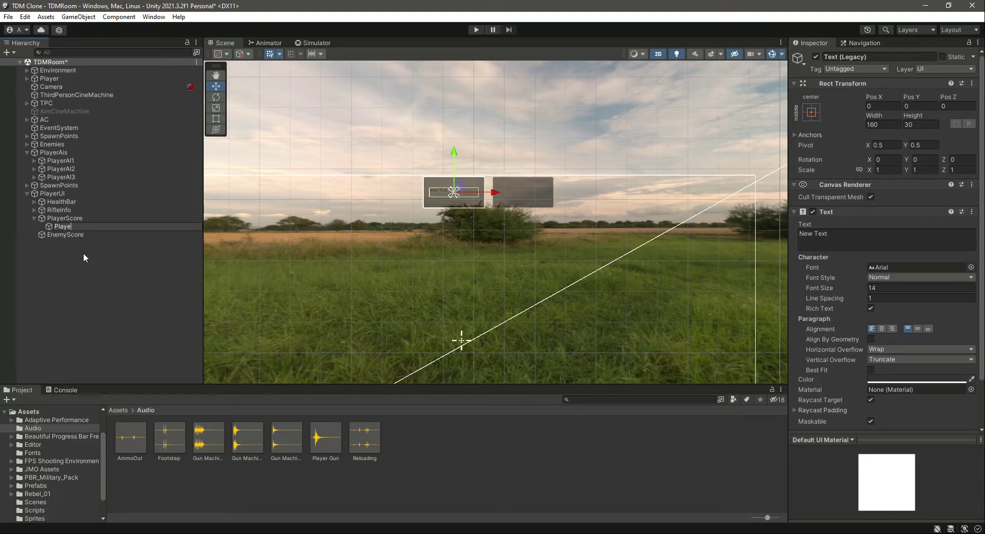
text(PlayerScoreCounter)
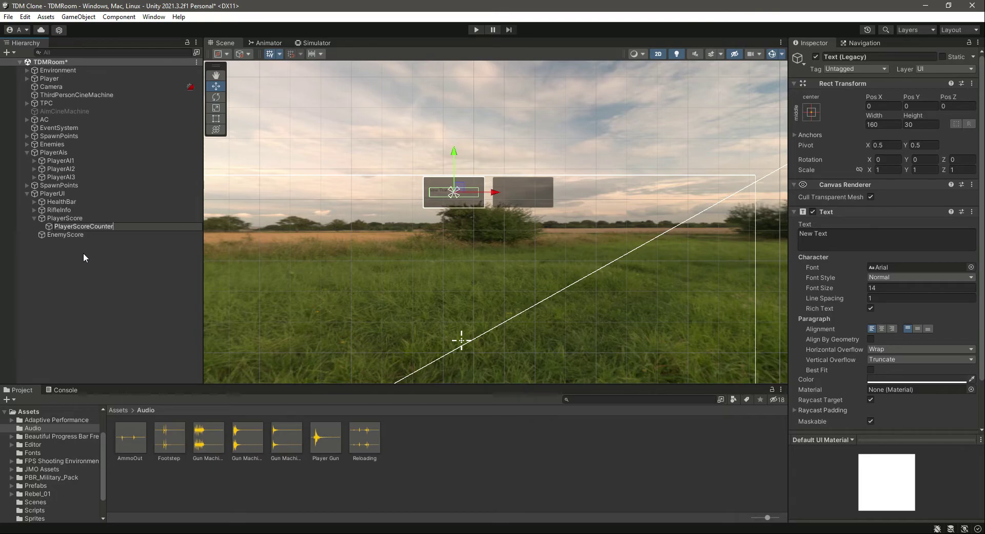
click(83, 226)
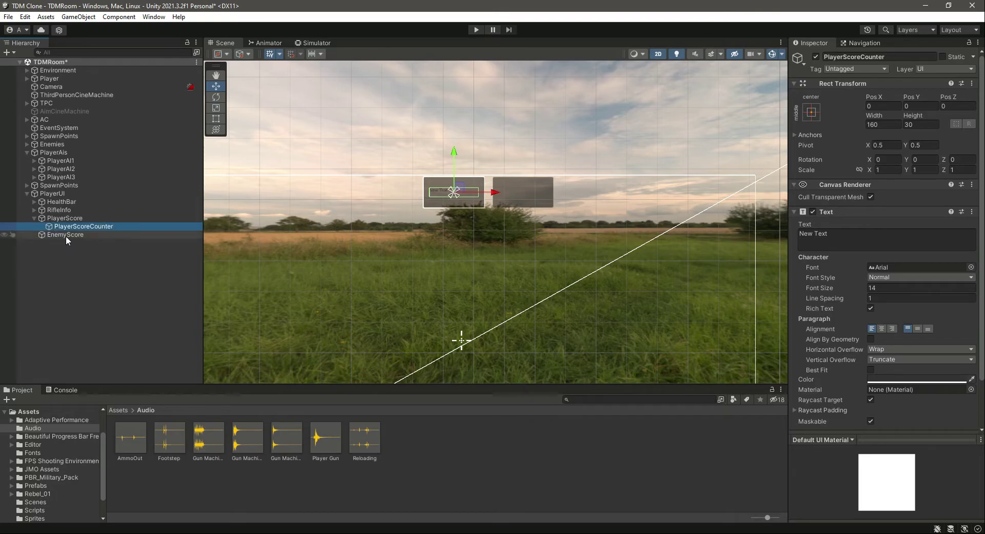
click(65, 234)
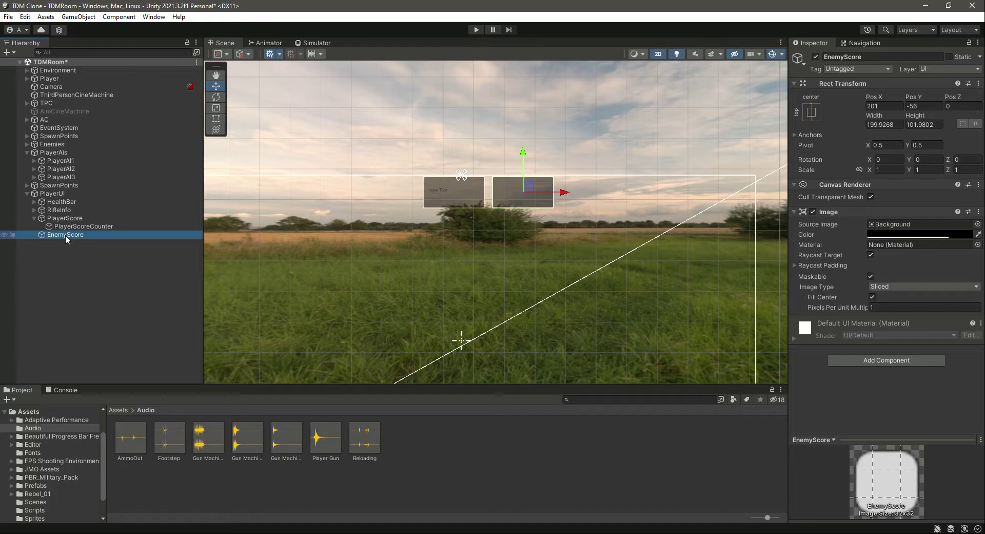
Add a legacy Text child named EnemyScoreCounter under EnemyScore.
right_click(65, 235)
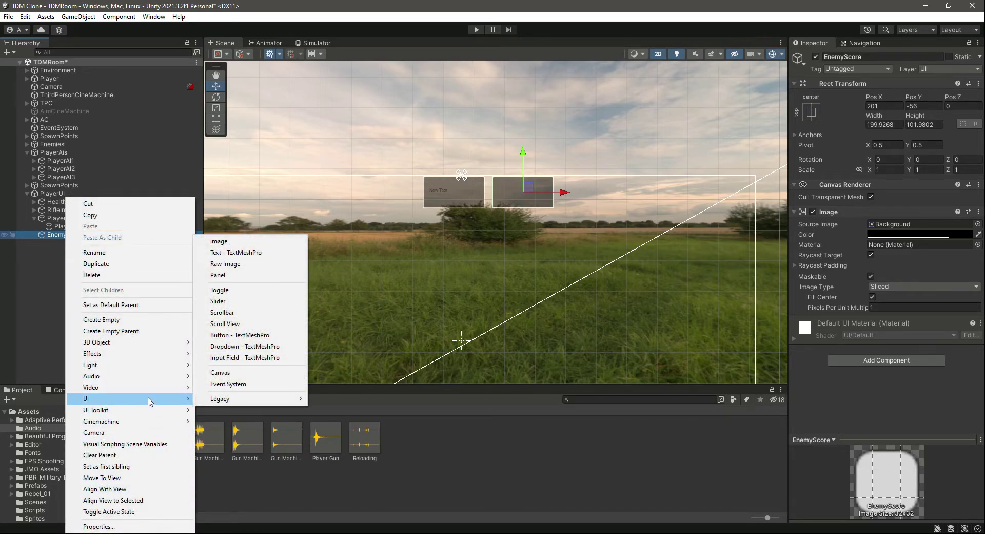
mouse_move(261, 401)
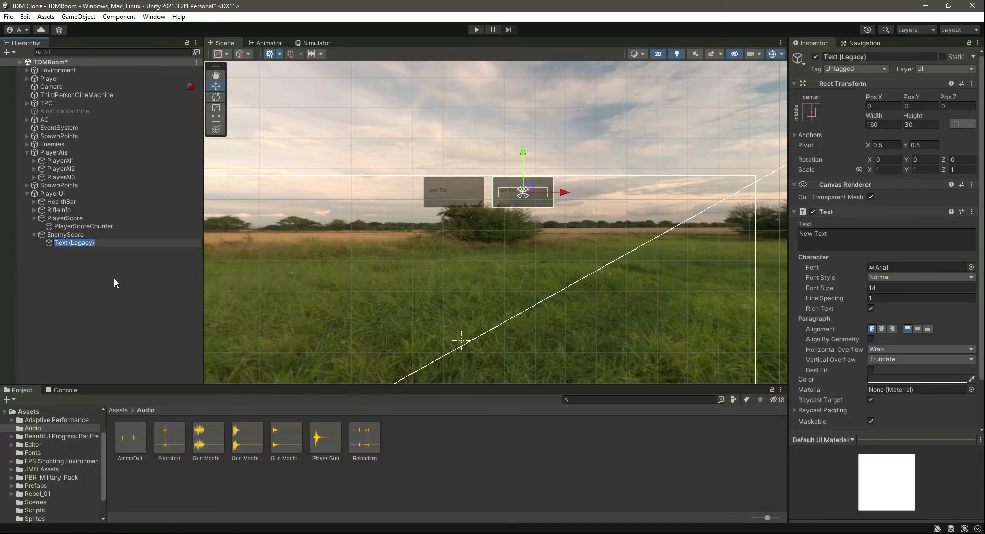
text(ENemy)
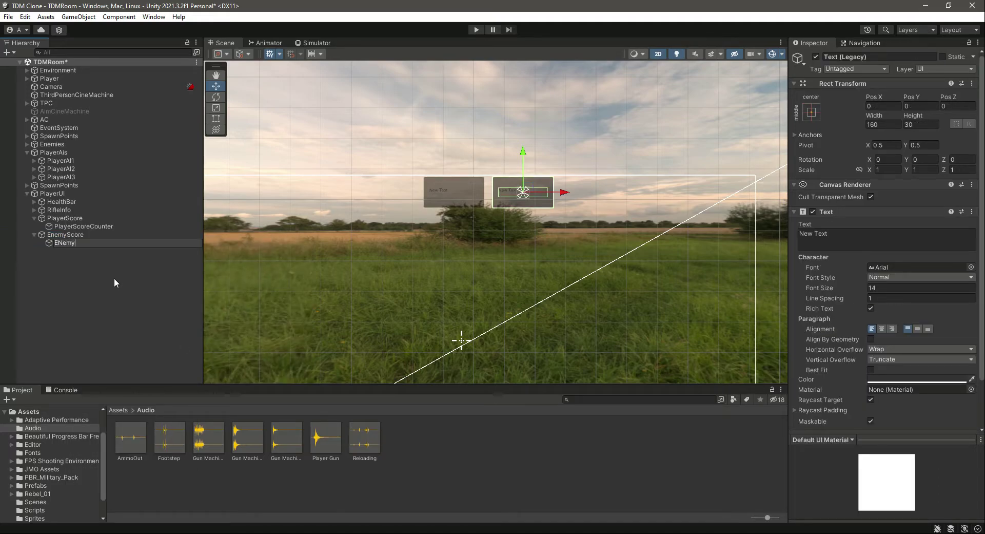
text(ScoreCounter)
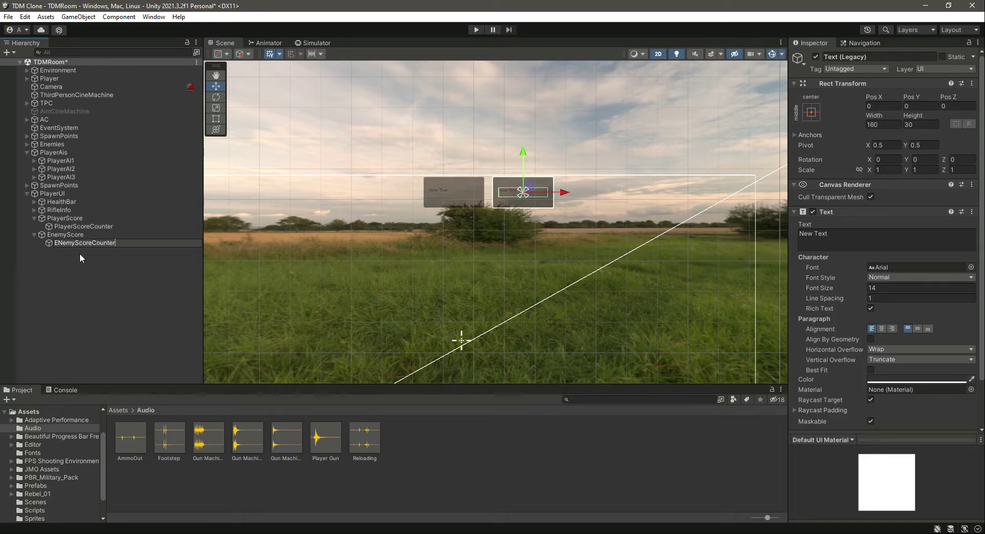
click(84, 243)
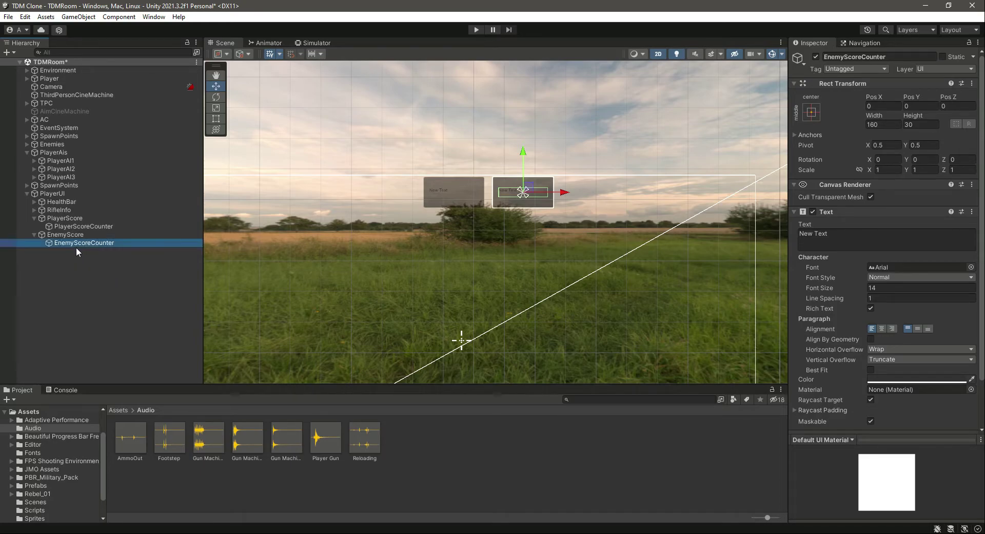
click(84, 226)
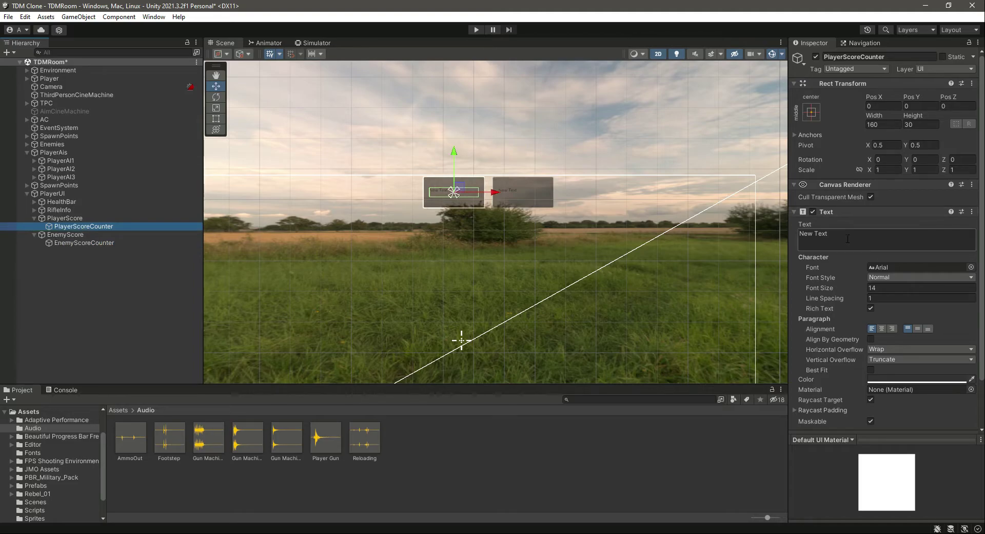
Set PlayerScoreCounter's text to '0' with a custom font and preview it.
text(0)
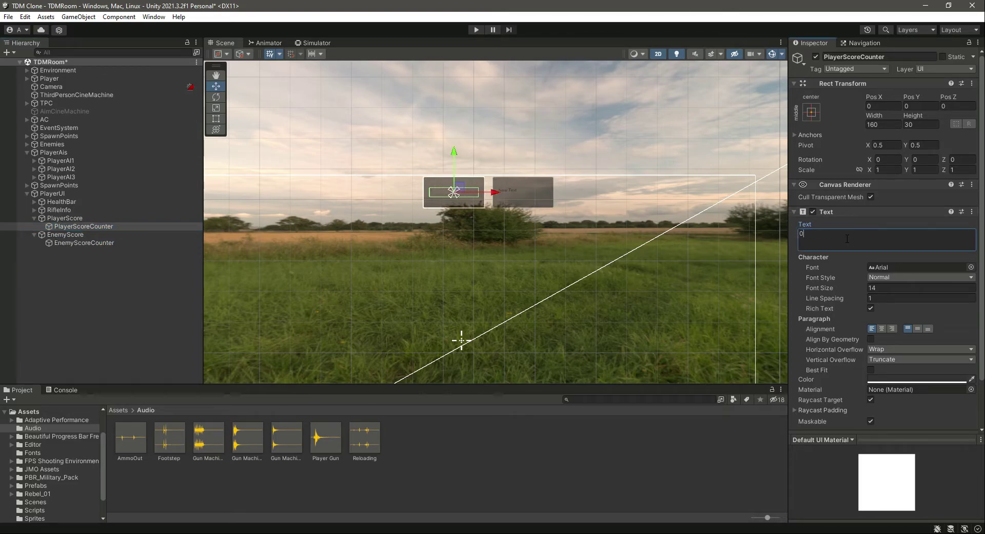
click(920, 287)
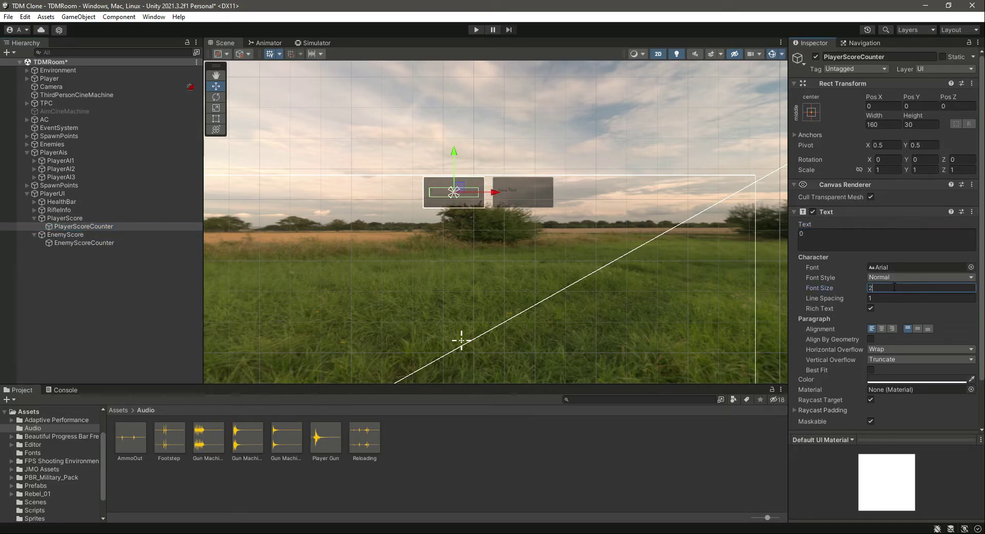
click(920, 277)
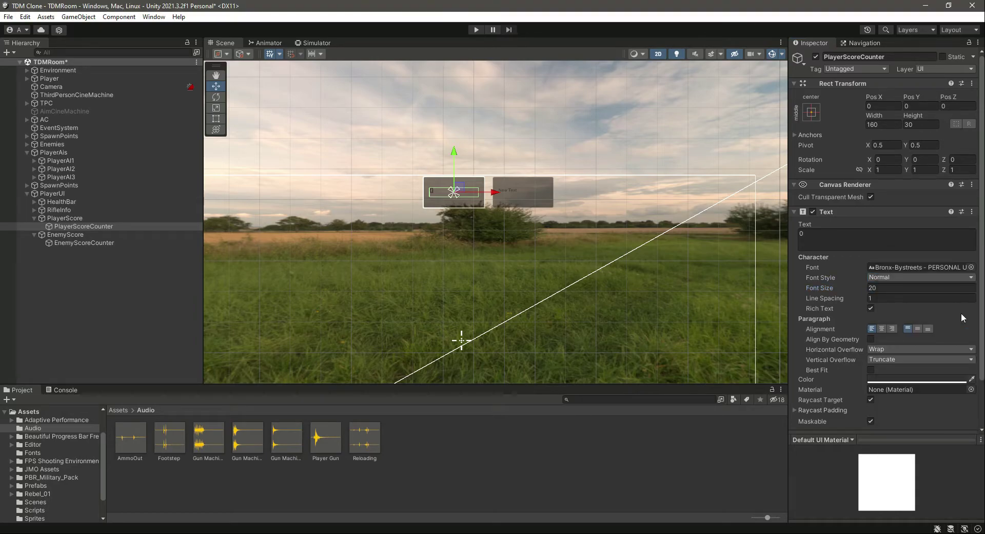
click(317, 42)
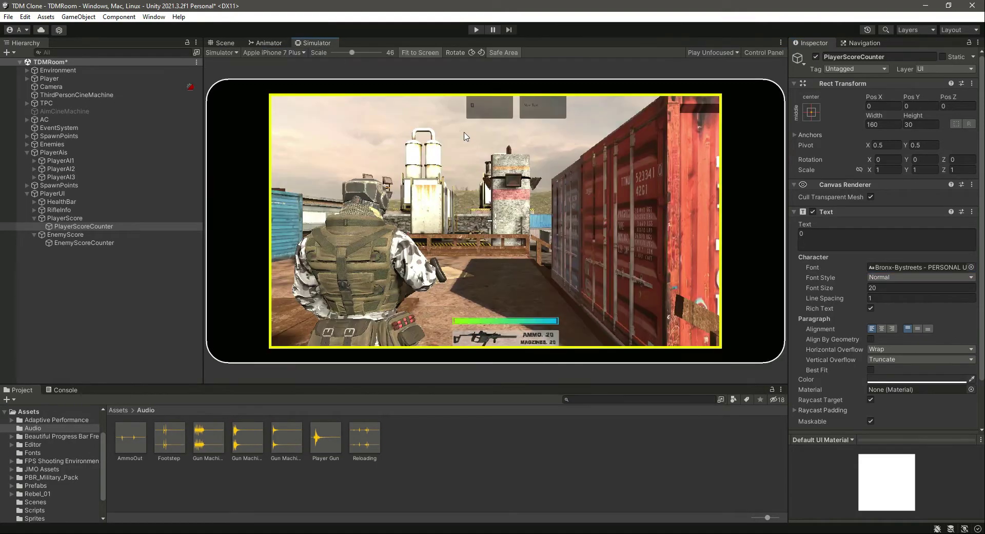
click(224, 42)
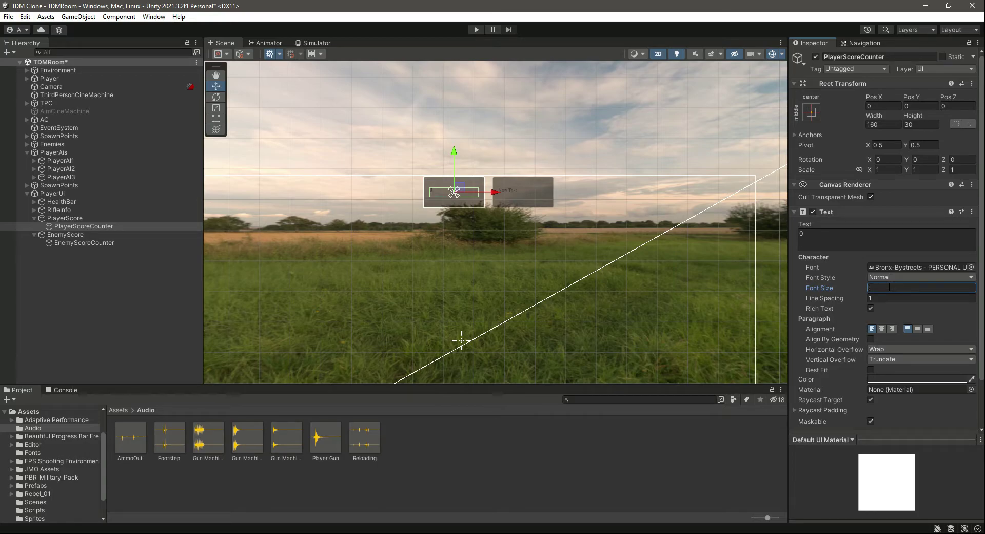
Set the counter's font size to 50, centre it vertically, and preview the HUD.
text(4)
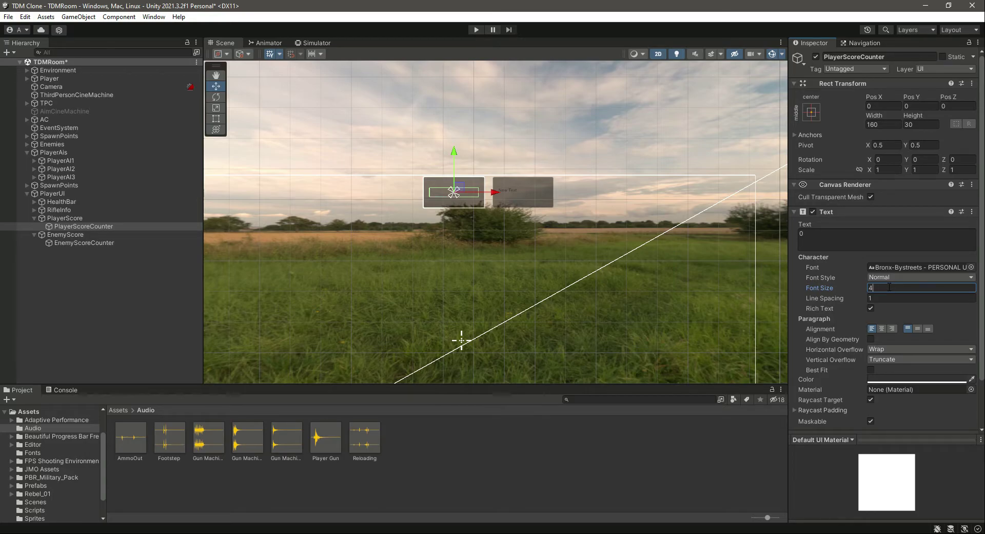
text(50)
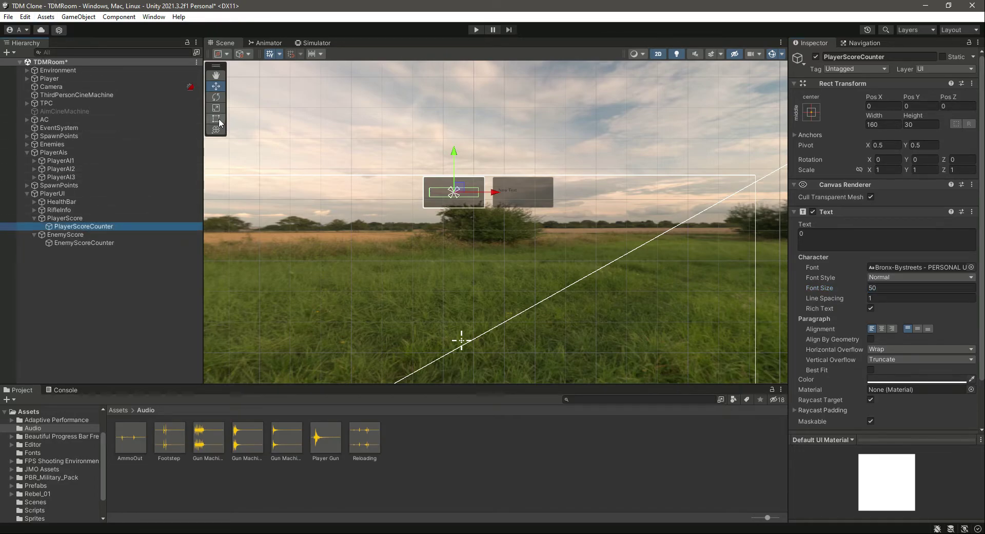
click(216, 119)
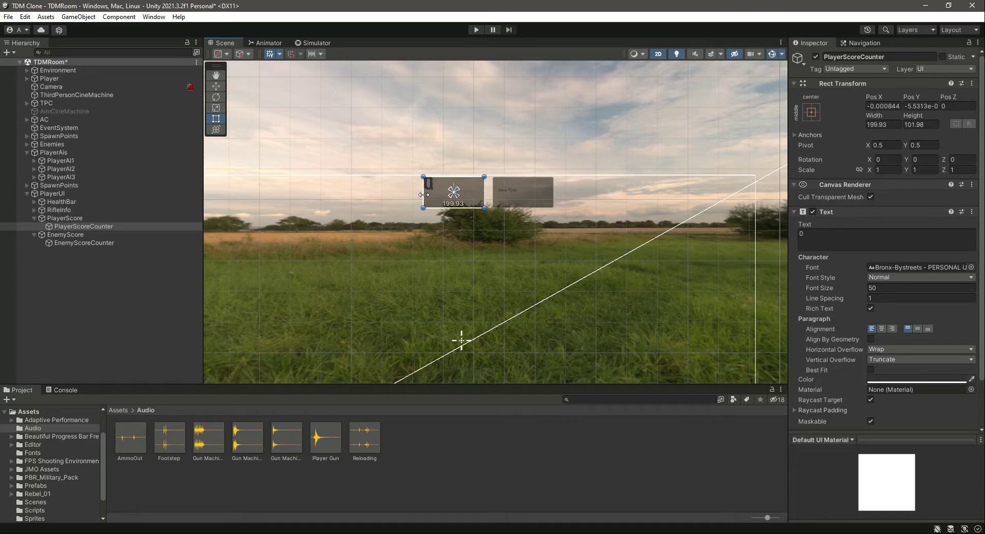
mouse_move(908, 336)
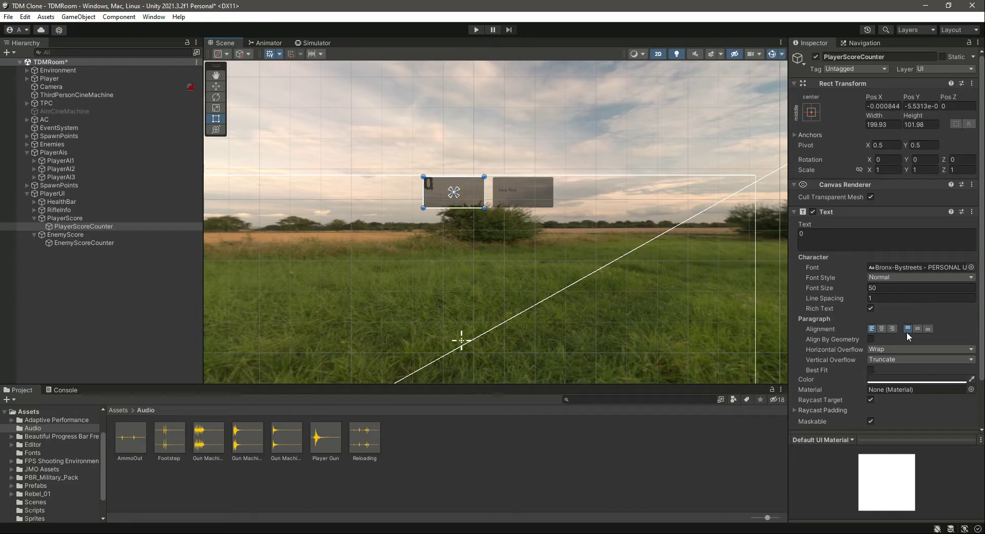
click(920, 287)
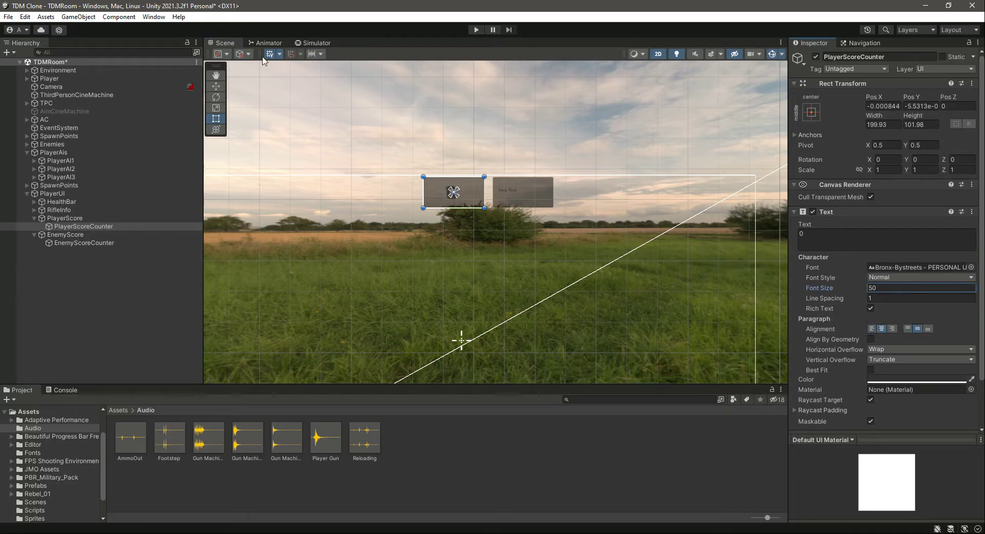
click(317, 42)
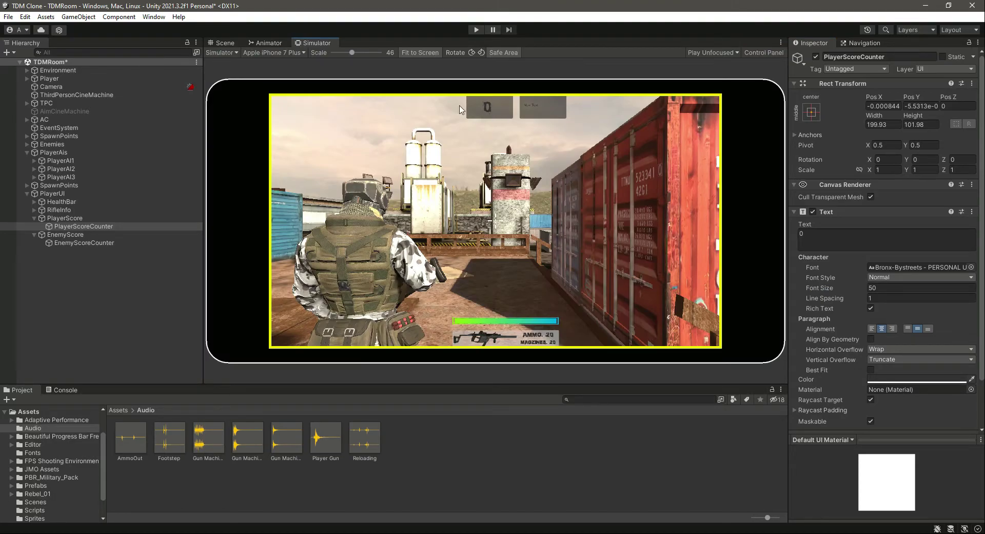
Give EnemyScoreCounter font size 50 and a resized text box matching the player counter.
click(223, 42)
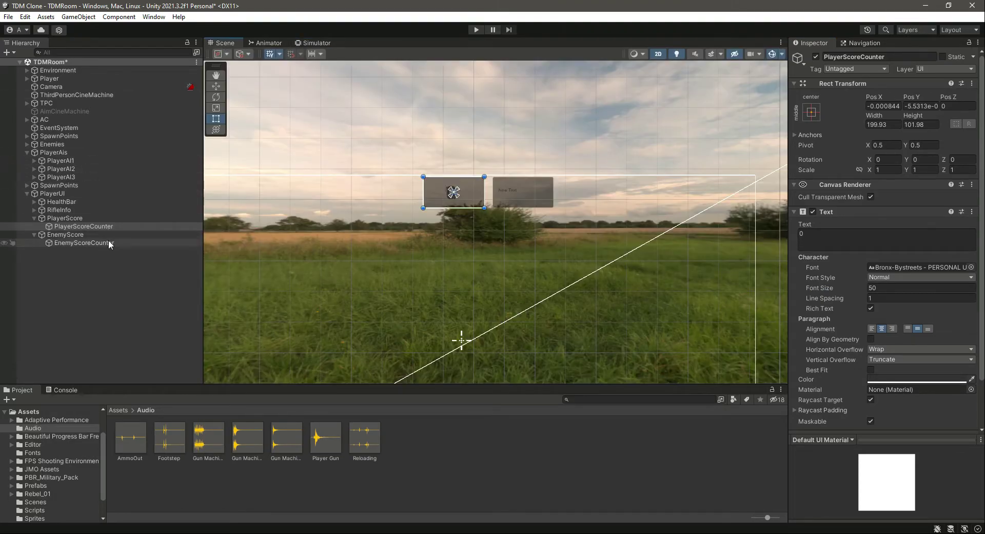
click(83, 243)
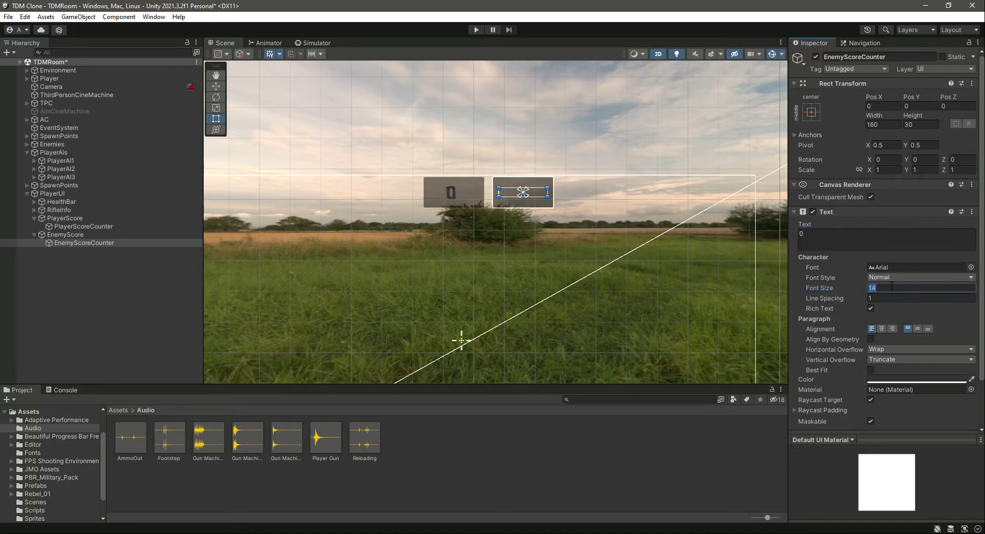
text(50)
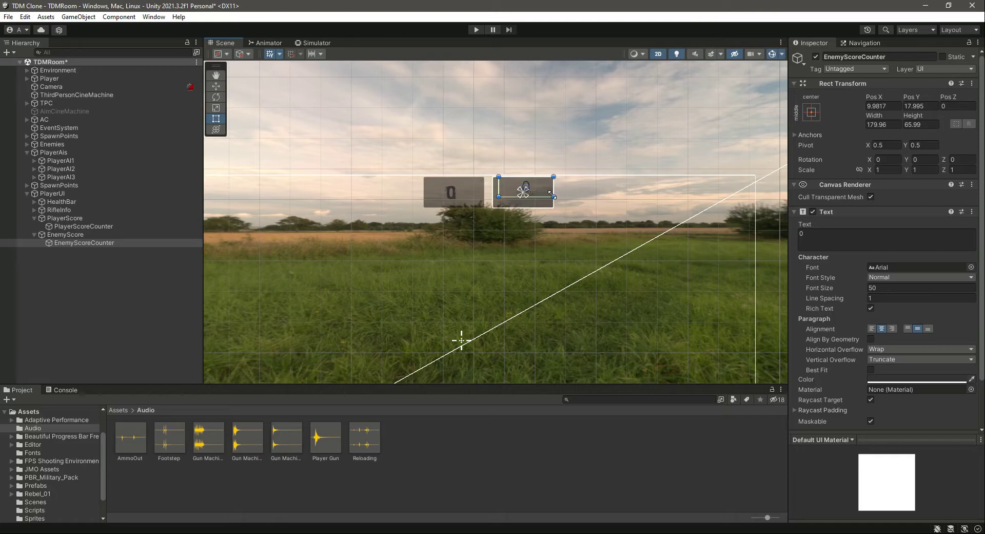
drag(523, 182, 523, 201)
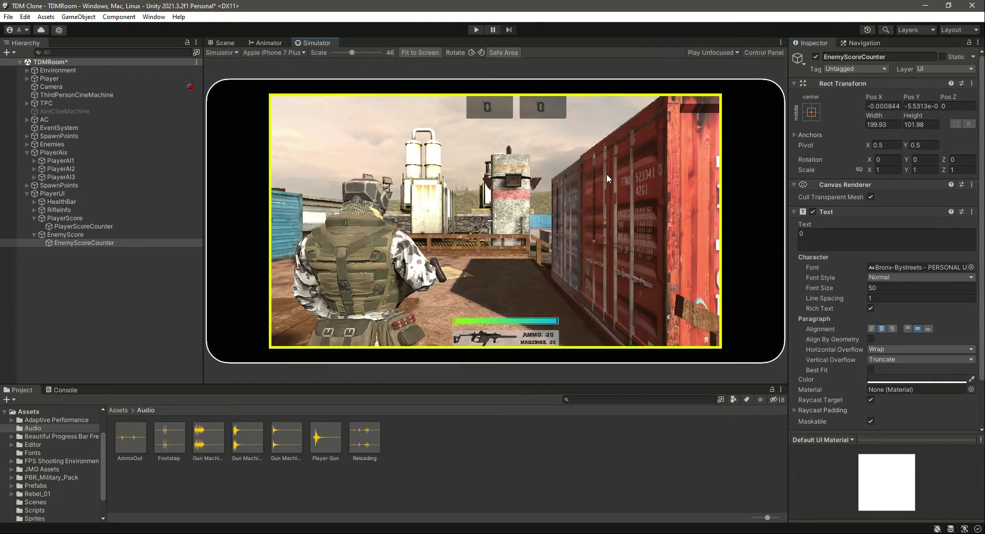
mouse_move(459, 130)
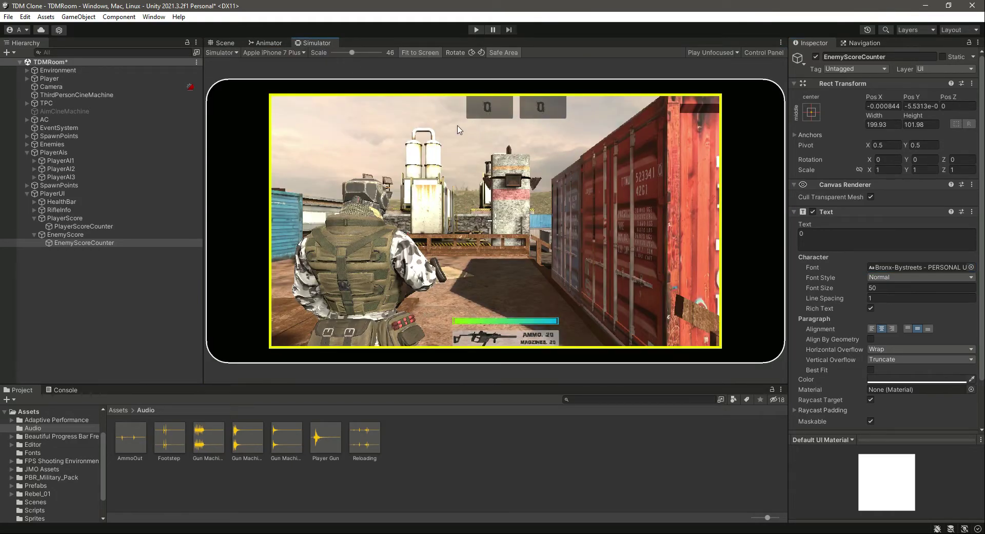
click(224, 43)
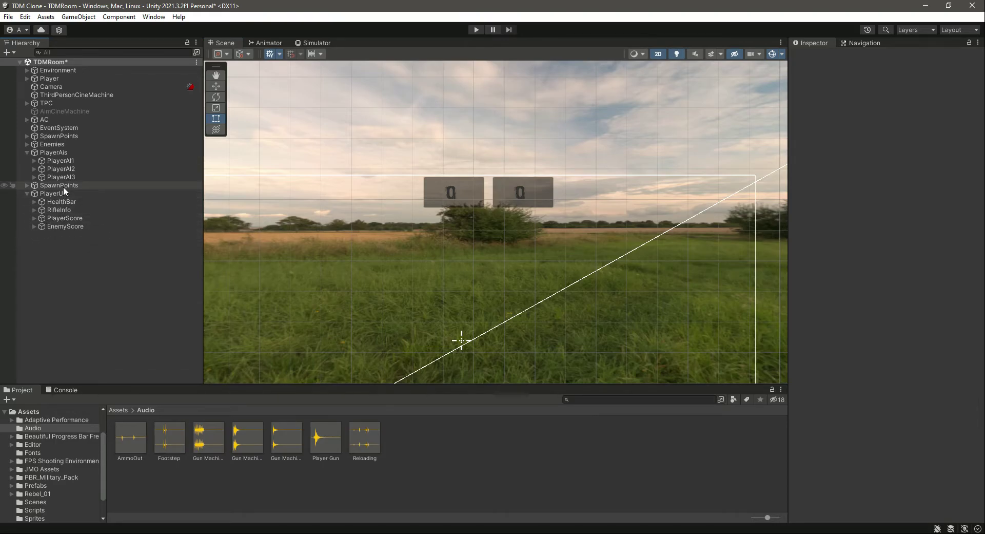
Add a UI Image under PlayerUI from its Hierarchy context menu.
right_click(56, 193)
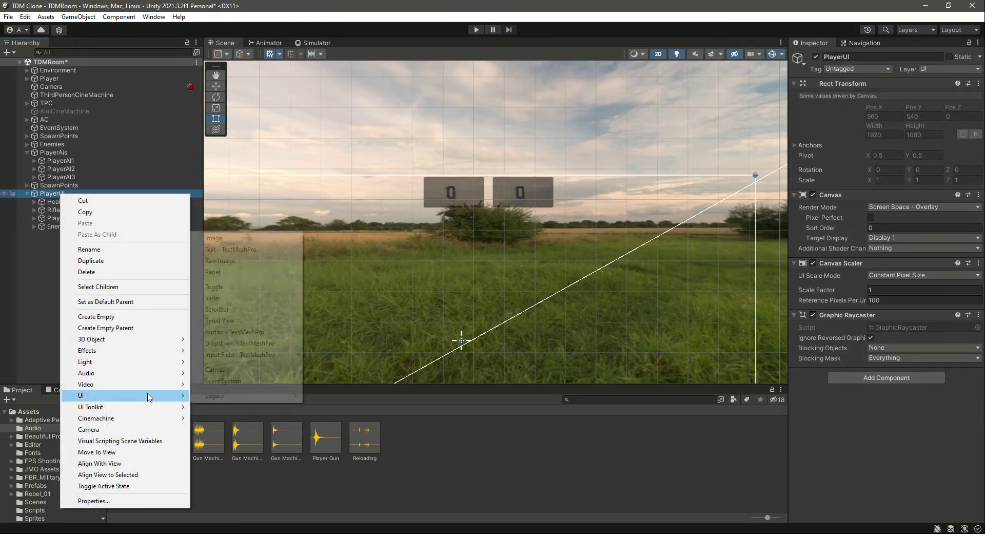
click(212, 271)
text(Win/LoseBoard)
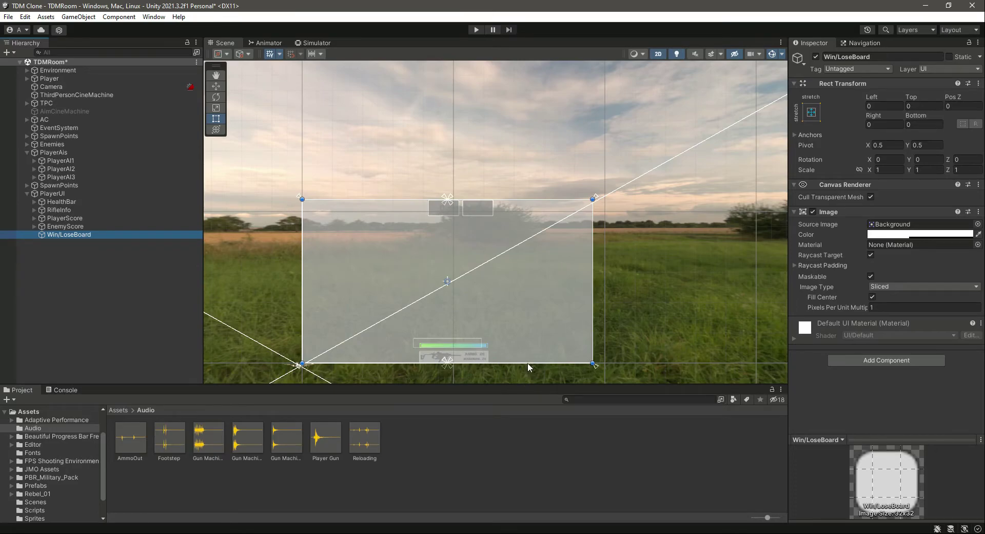
mouse_move(291, 185)
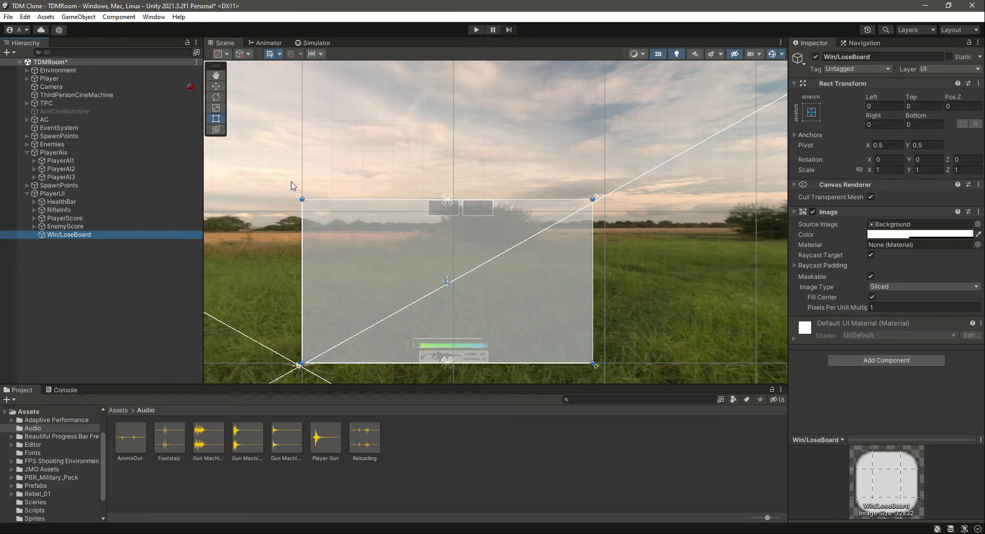
mouse_move(534, 366)
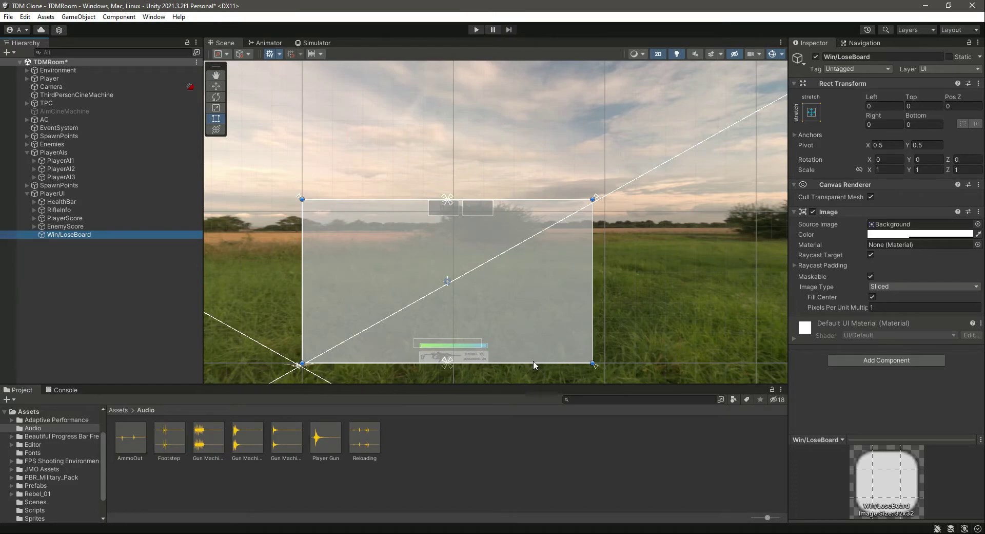
mouse_move(534, 363)
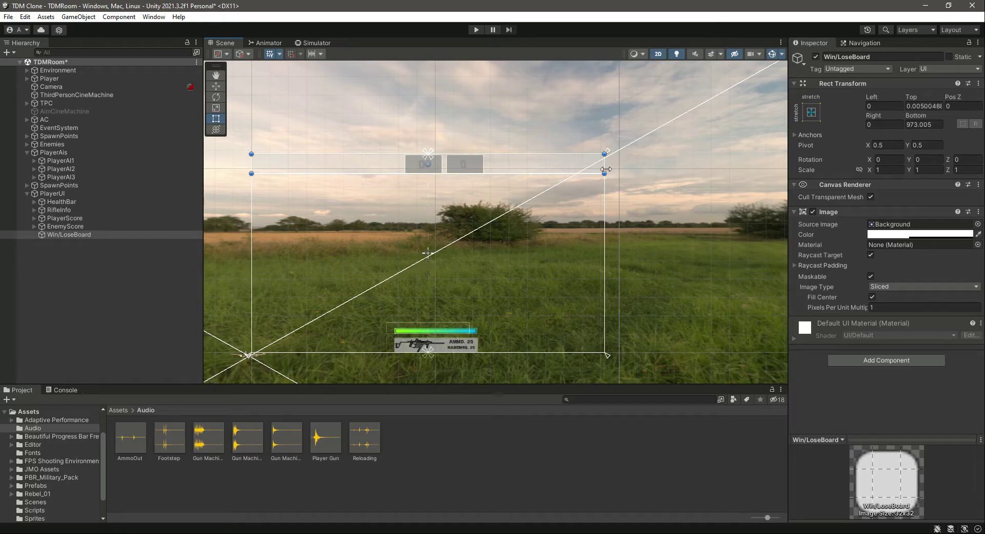
Shrink Win/LoseBoard into a thin strip and move it below the score panels.
drag(605, 169, 484, 170)
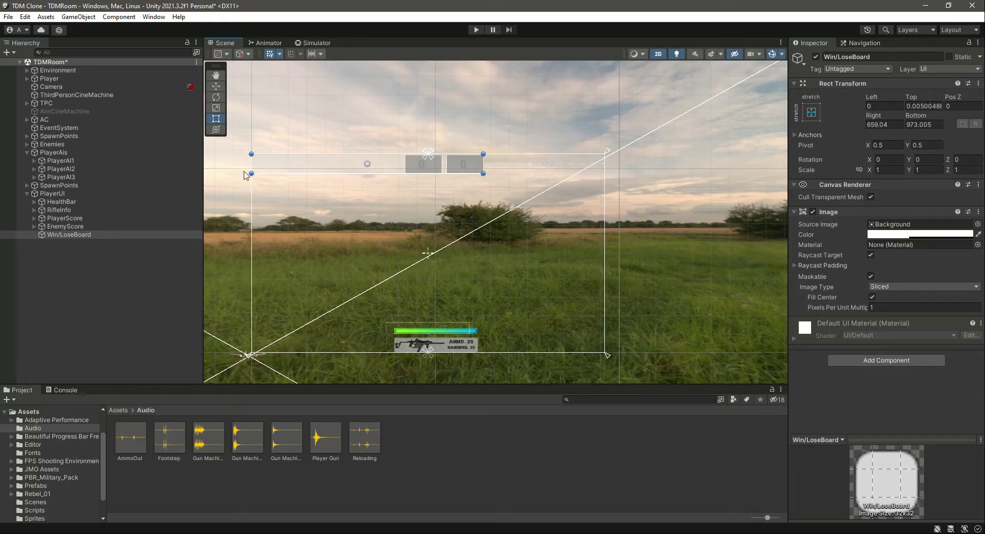
drag(251, 174, 406, 174)
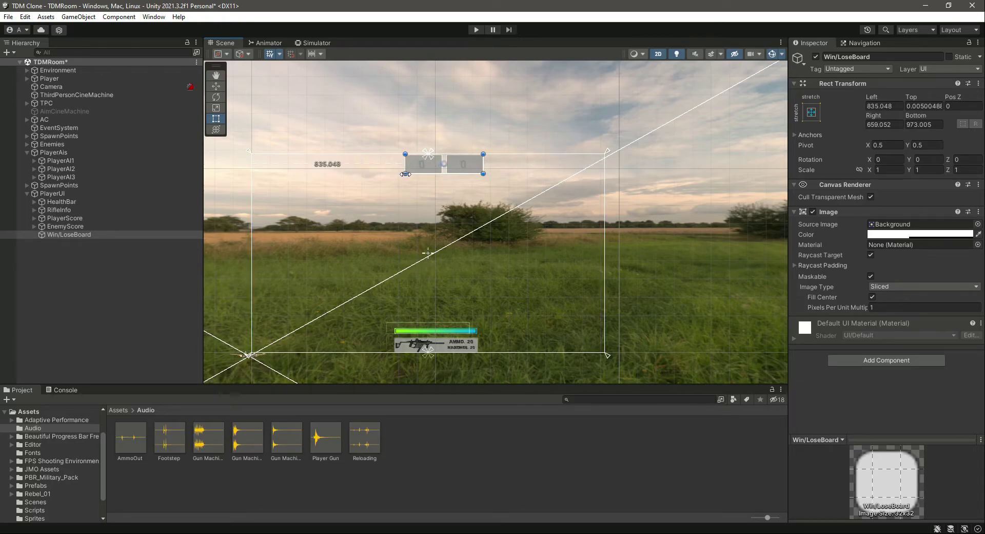
click(215, 97)
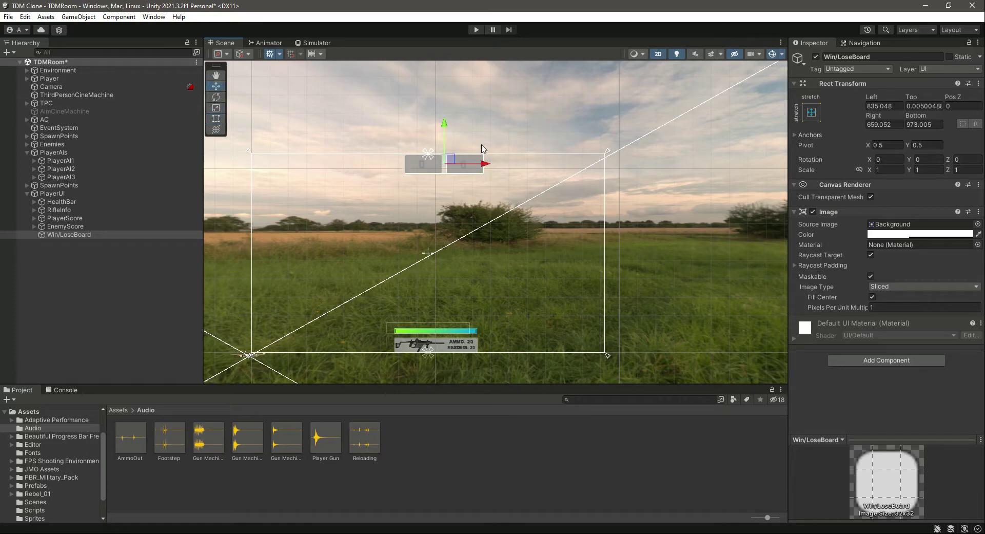
drag(444, 125, 444, 148)
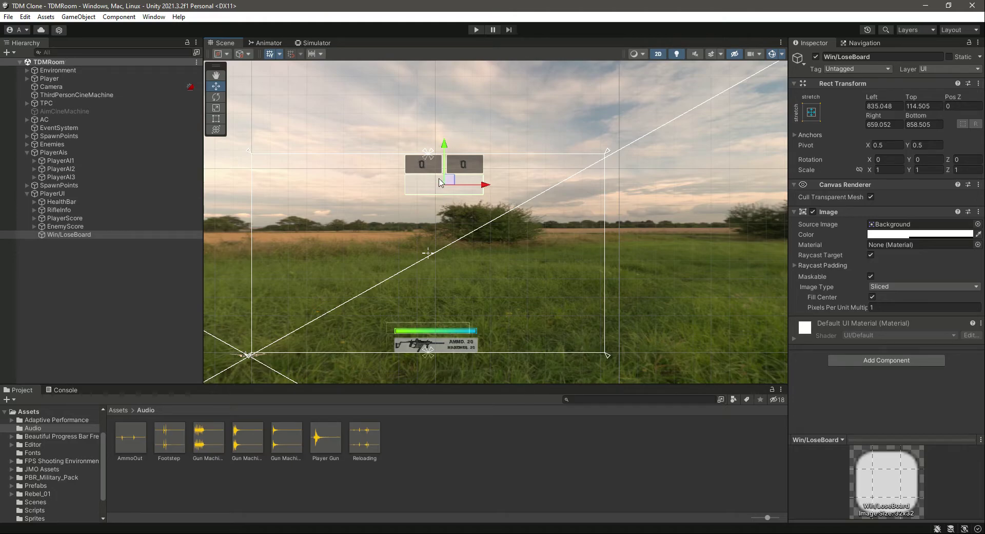
Add a legacy Text child to Win/LoseBoard.
click(919, 234)
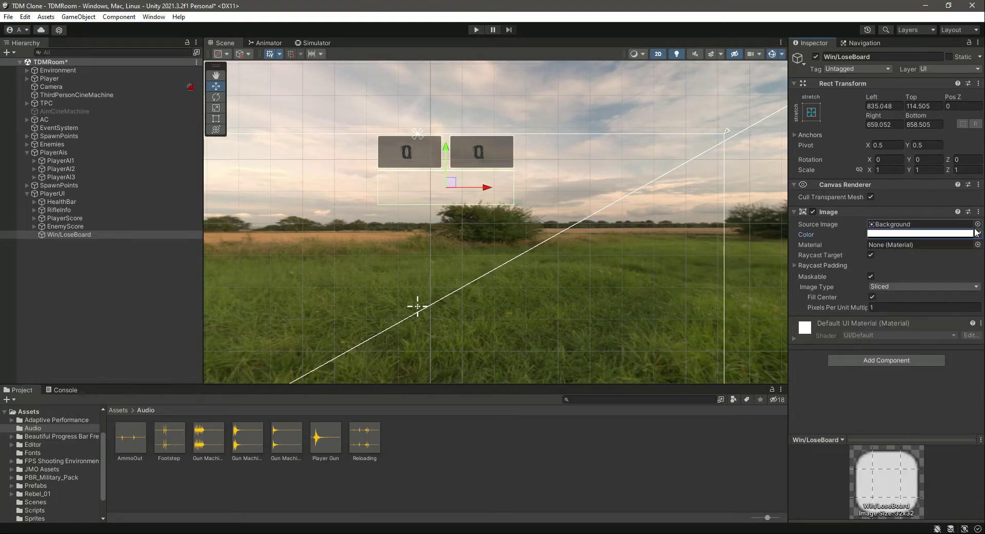
click(69, 234)
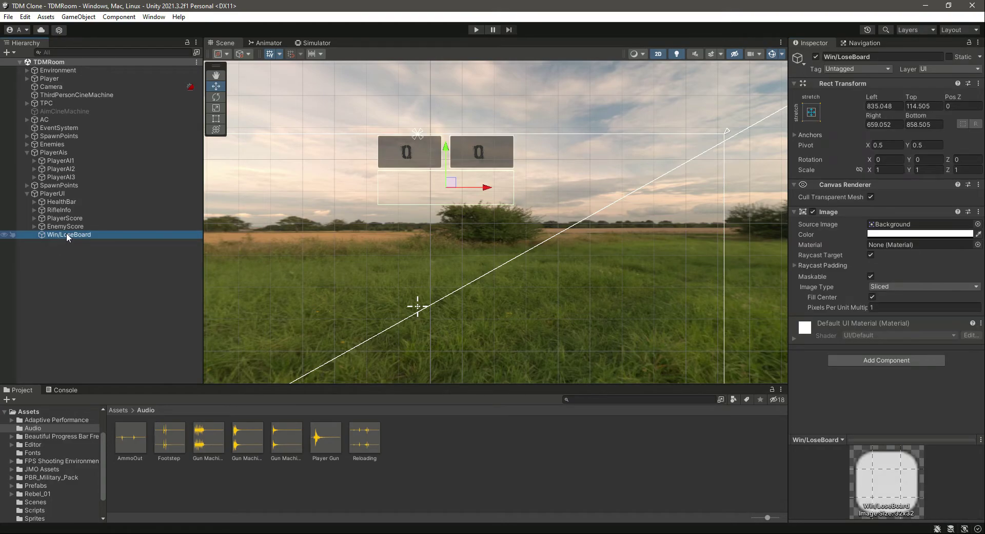
mouse_move(441, 209)
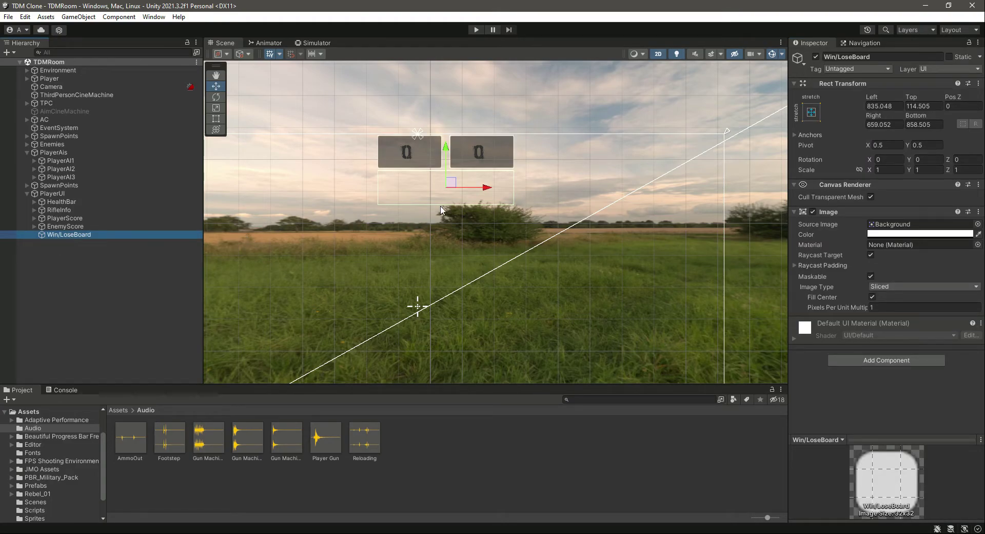
click(215, 118)
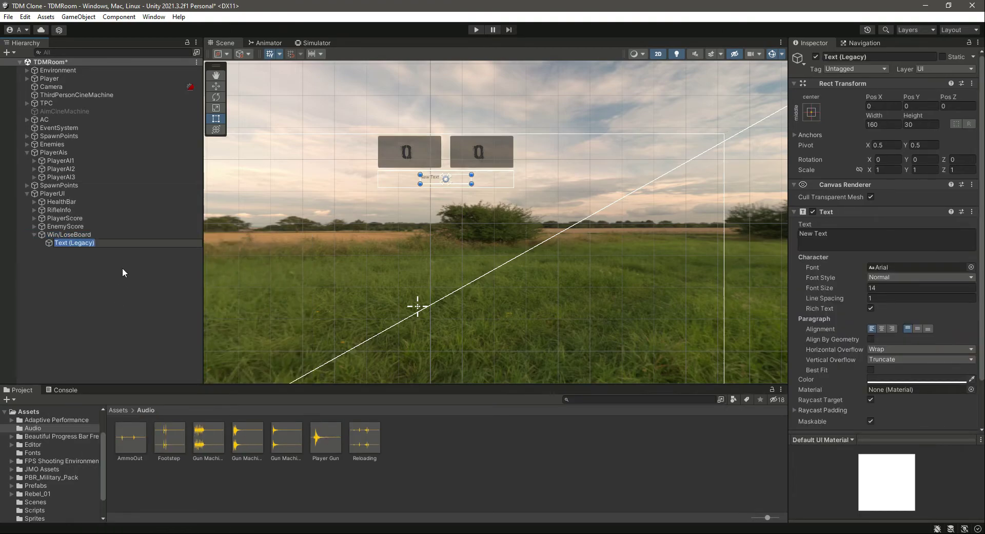
Enter 'Team need 10 kills to win' as the message, at font size 20 and bold.
click(73, 243)
text(T)
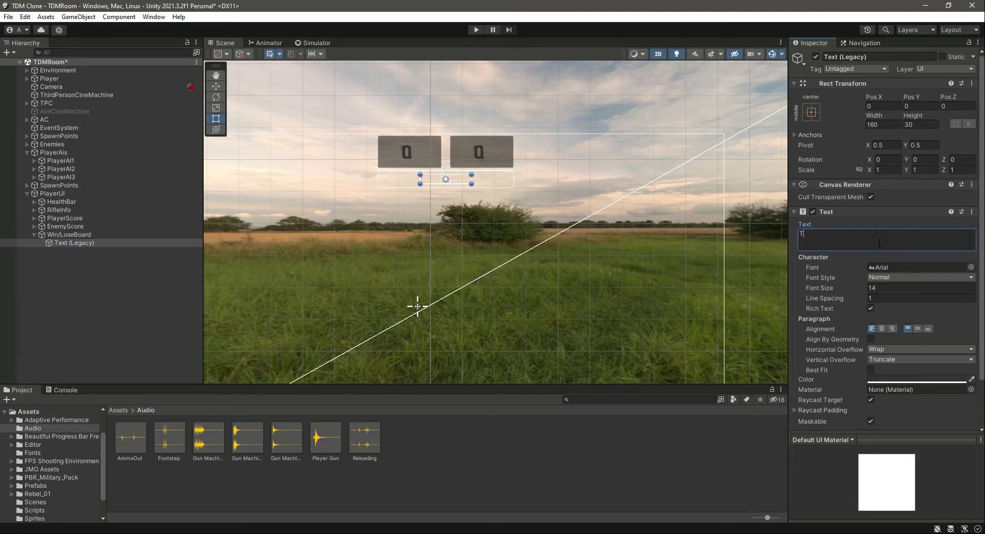
text(eam need 10 kills to win)
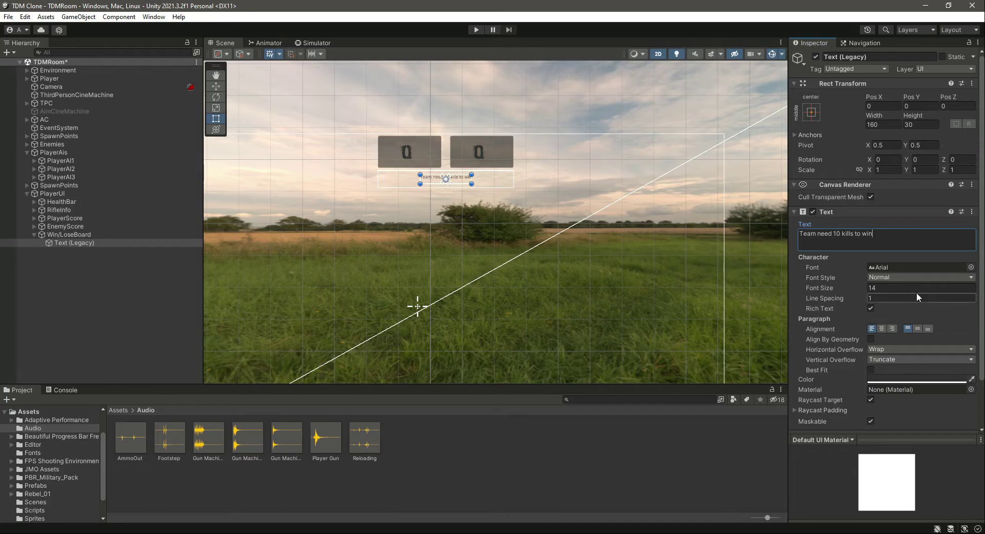
click(920, 288)
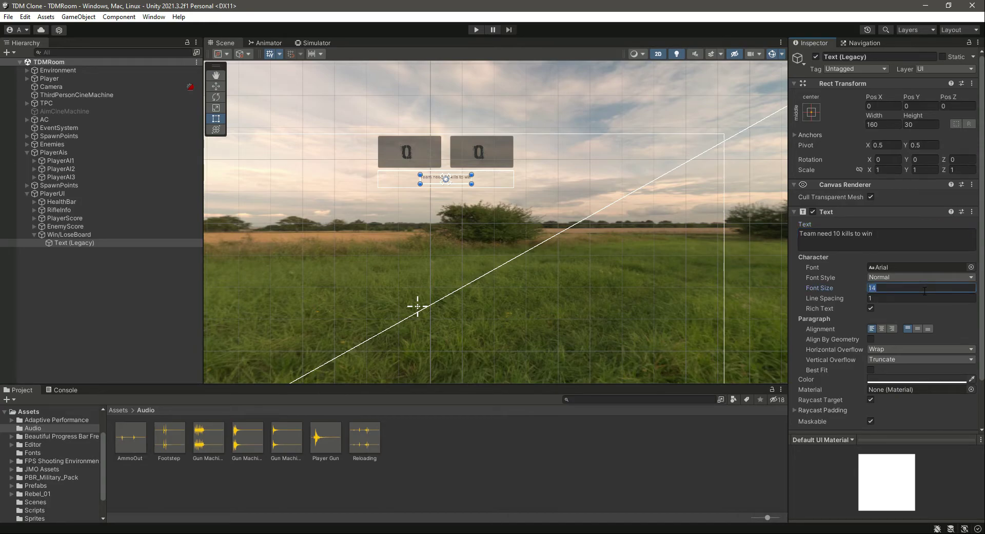
text(20)
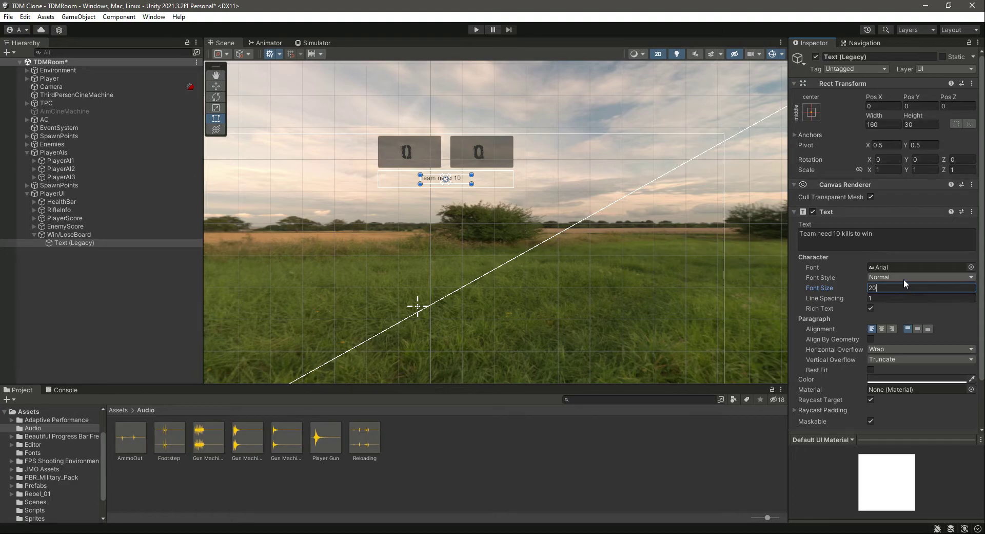
click(920, 277)
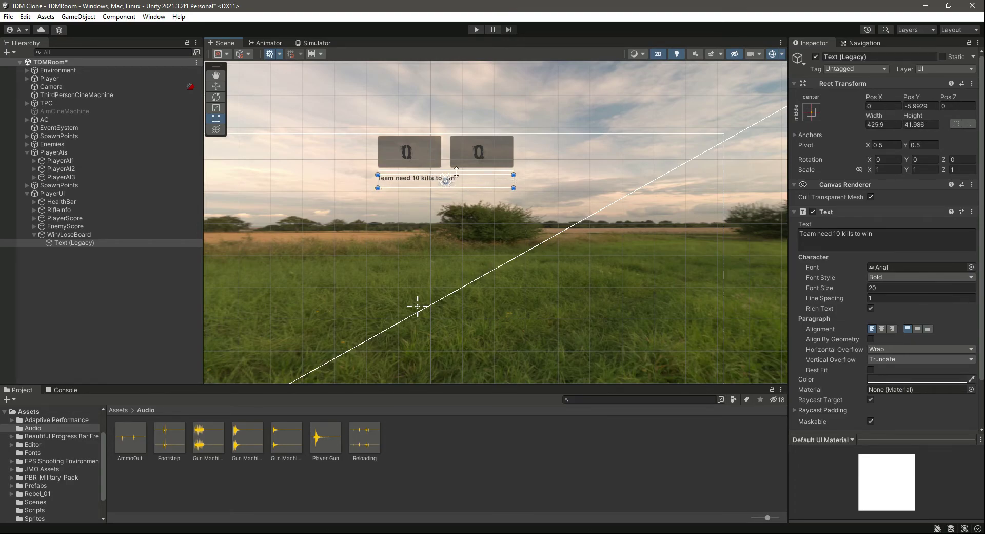
Heighten and center the message, set its font to Bronx-Bystreets, and preview it.
drag(446, 181, 445, 172)
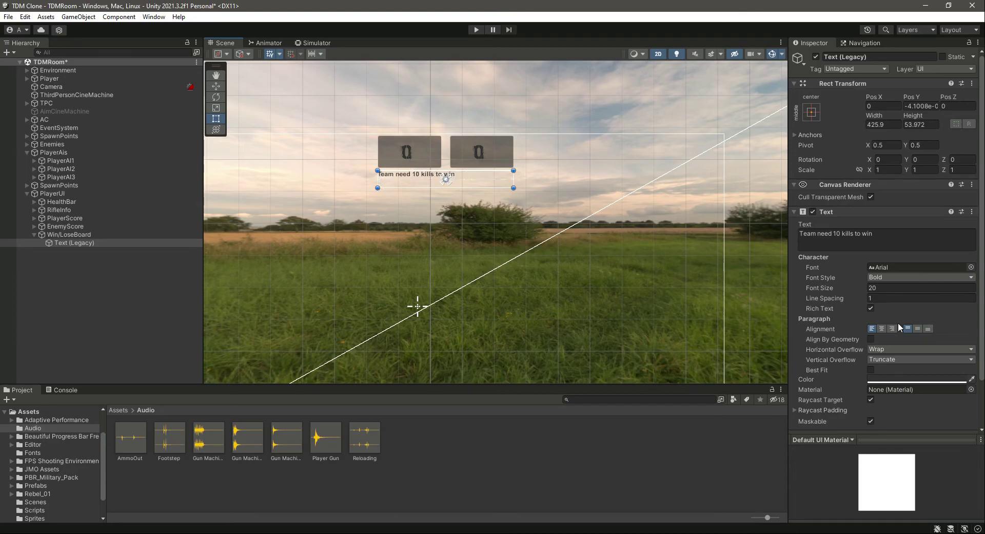
click(882, 328)
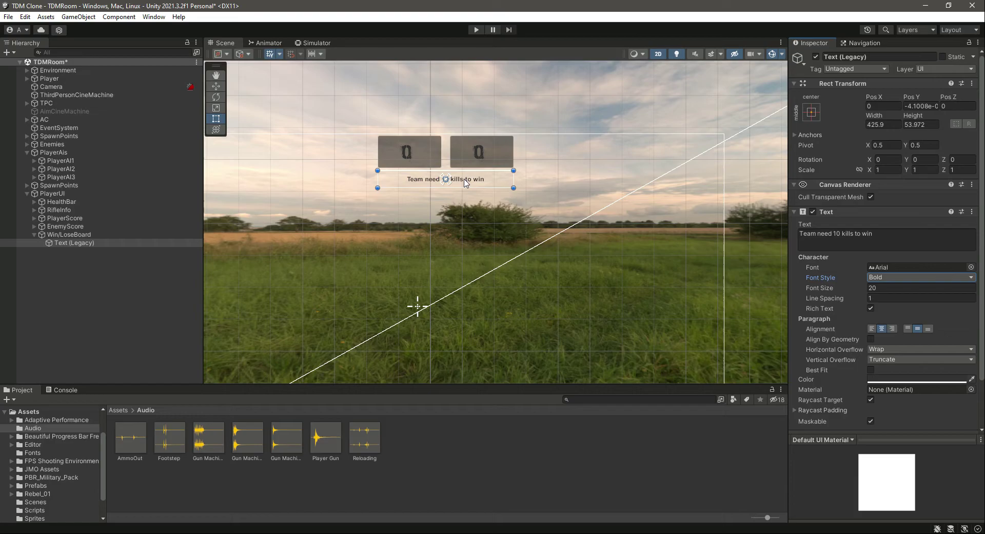
click(969, 266)
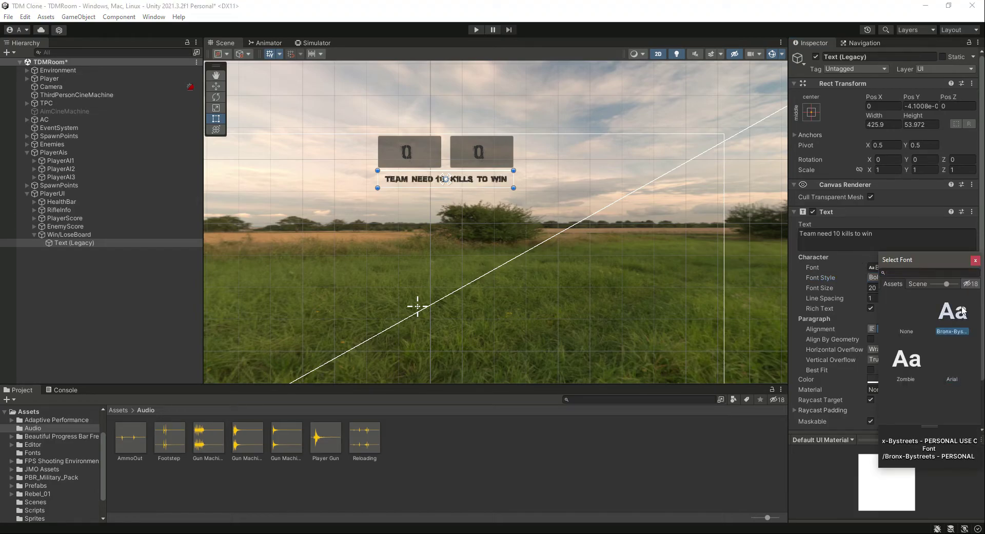
click(952, 330)
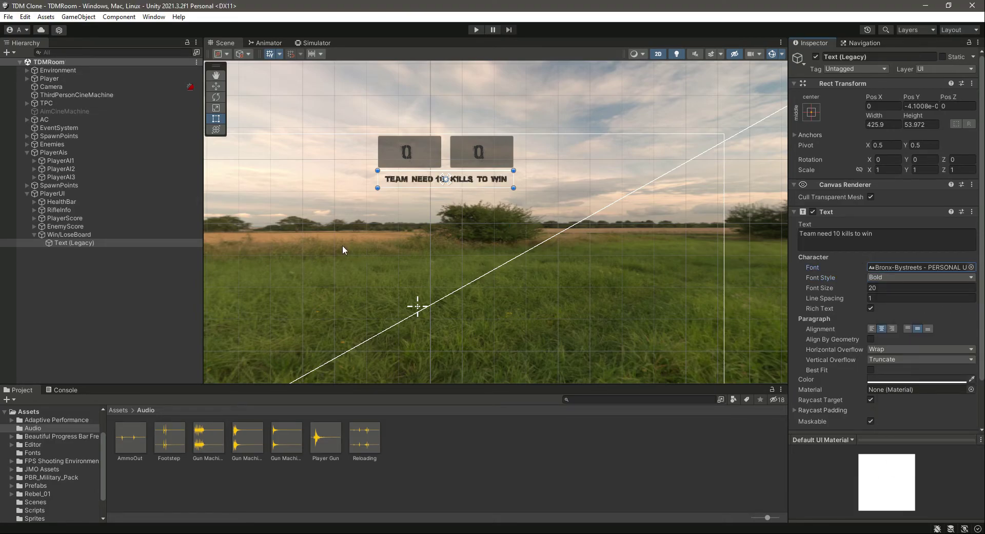
click(313, 42)
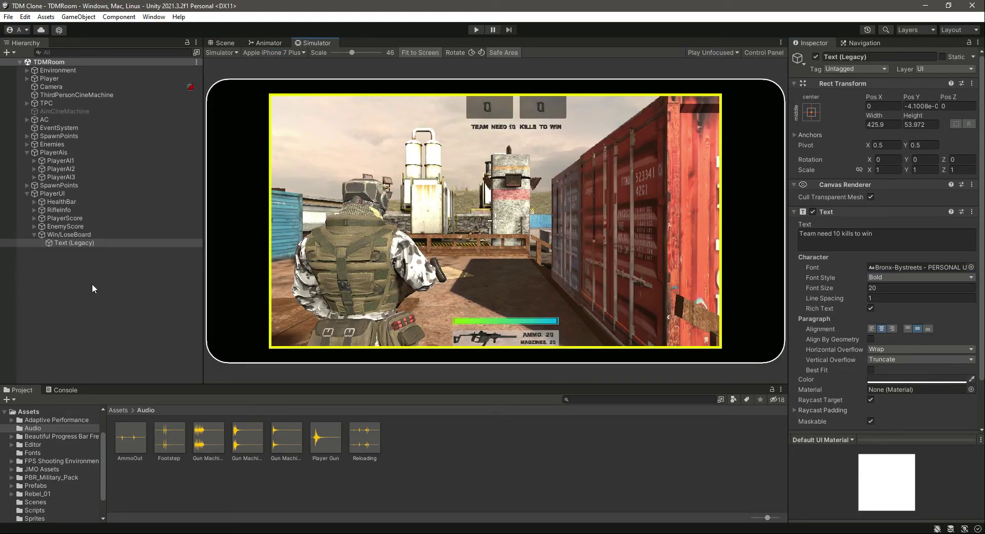
click(224, 43)
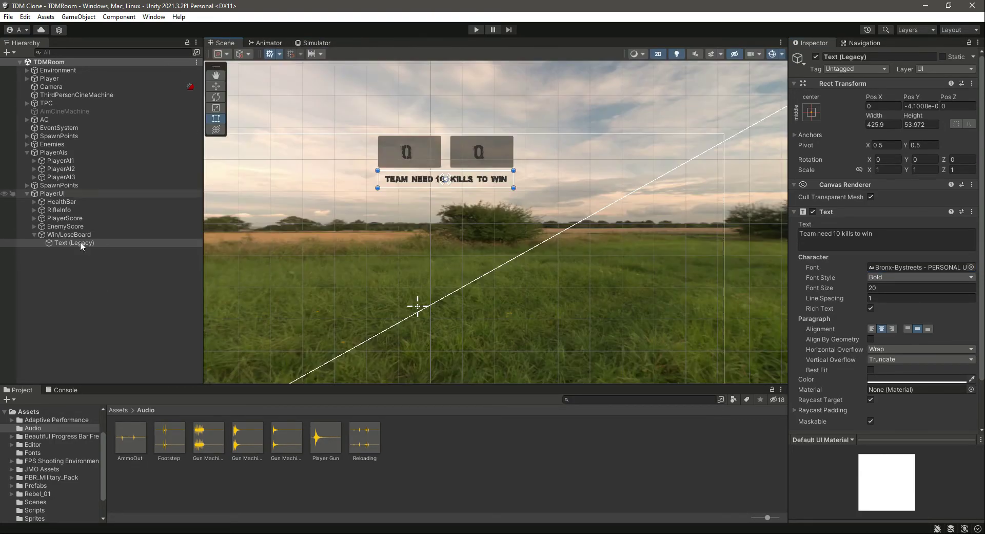
Set Win/LoseBoard to Pos 87/-138, size 425.9×53.97, and check Game and Simulator views.
click(69, 234)
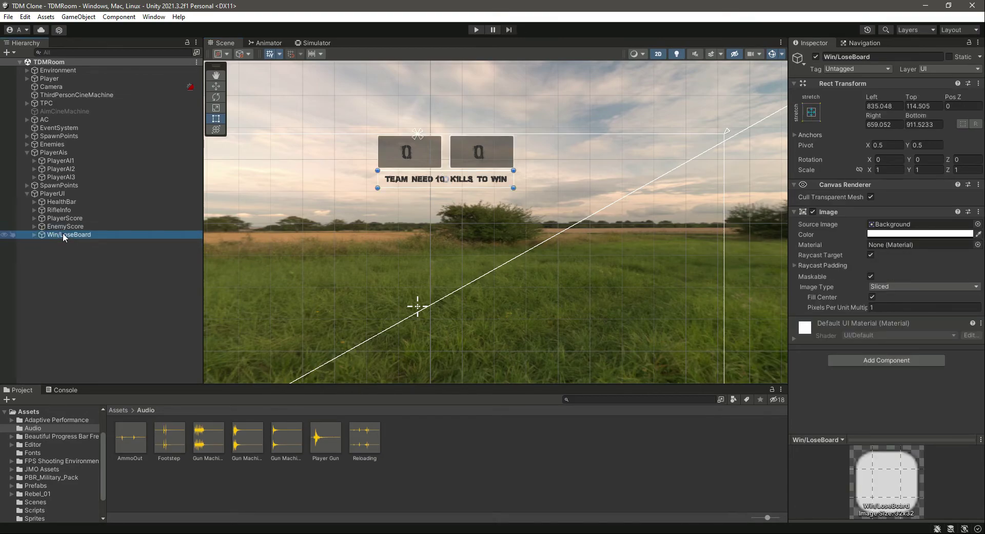
click(811, 112)
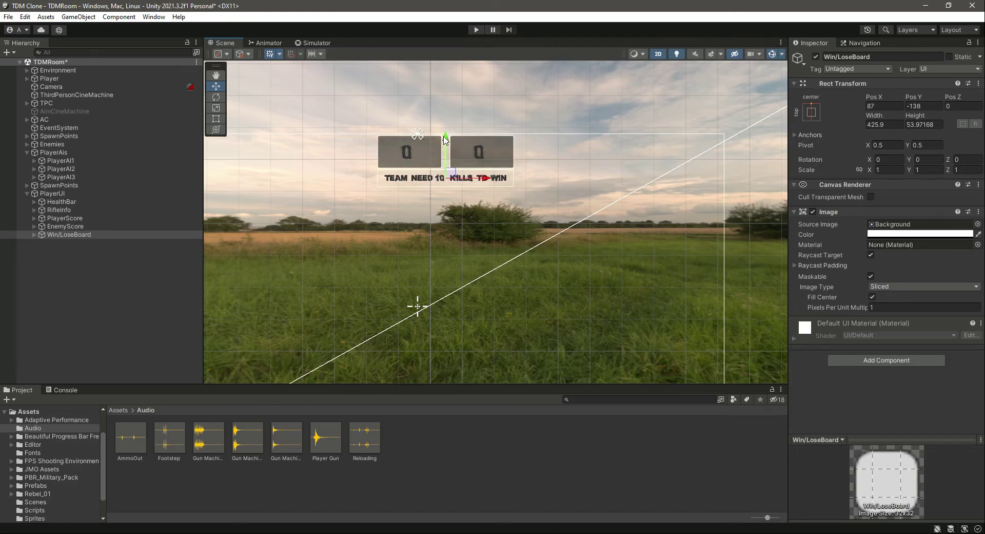
click(316, 43)
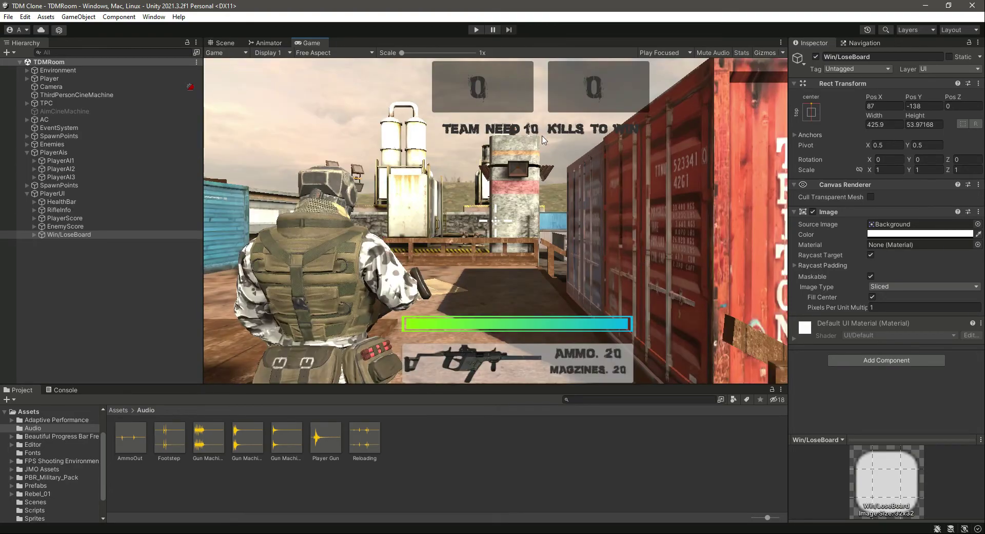
click(309, 42)
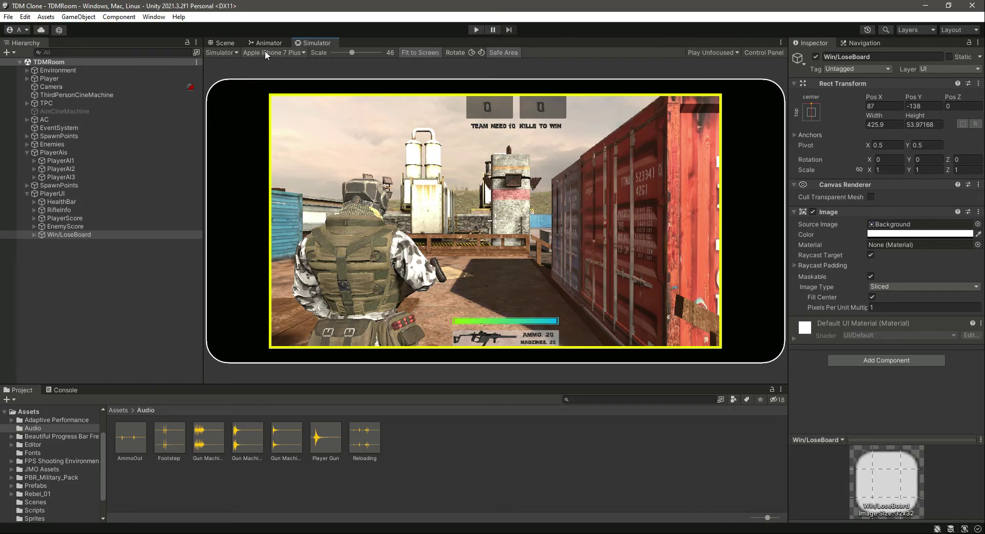
click(221, 42)
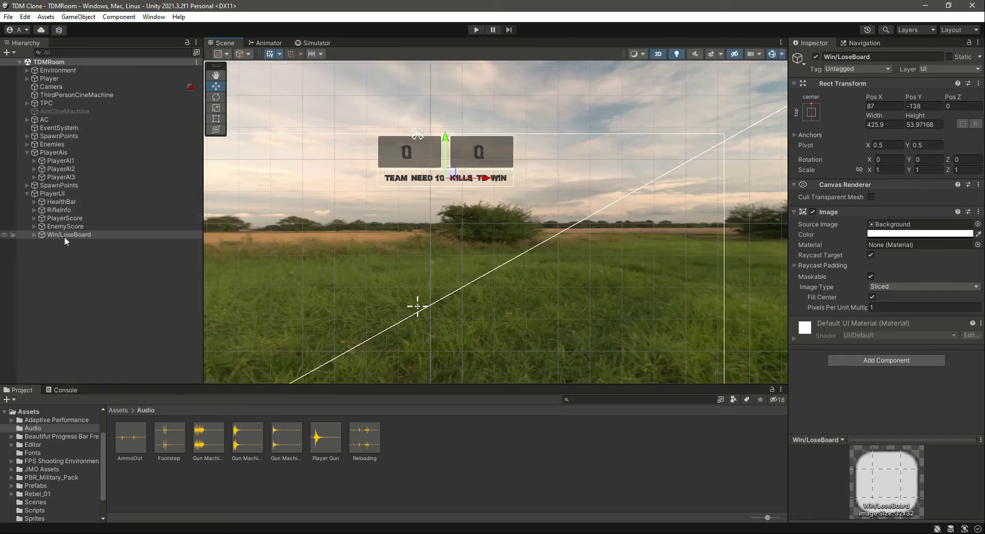
click(65, 217)
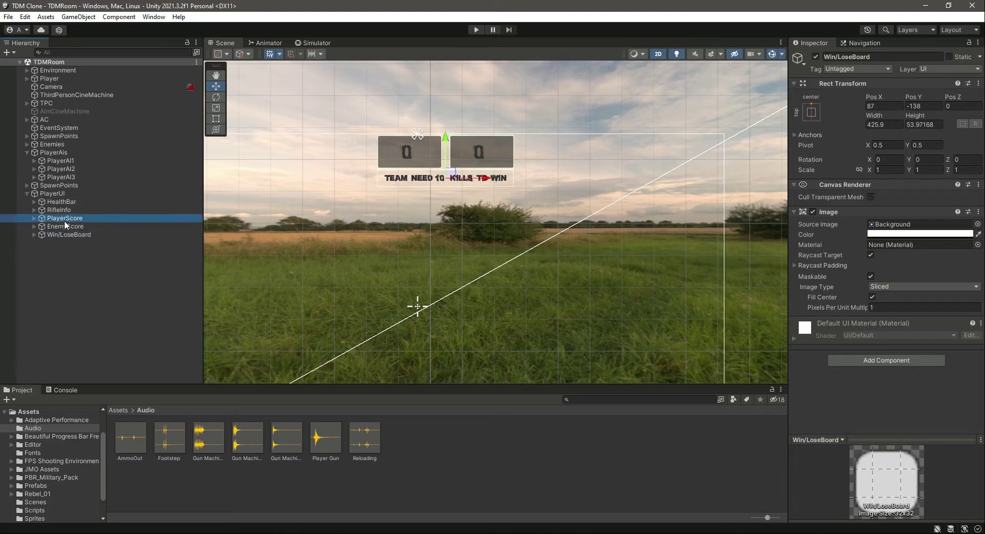
click(92, 270)
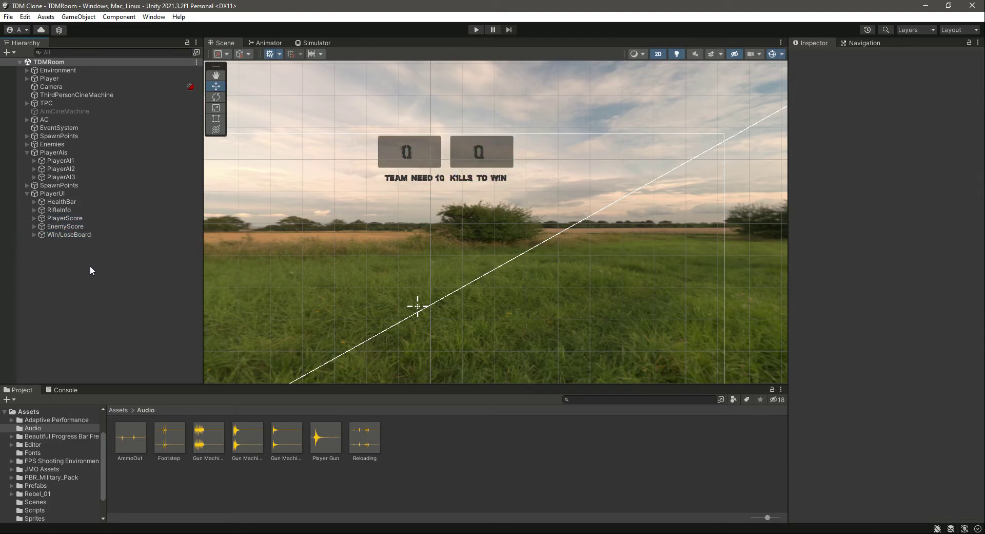
View the HUD on the iPhone 7 Plus simulator, then reselect Win/LoseBoard.
click(316, 42)
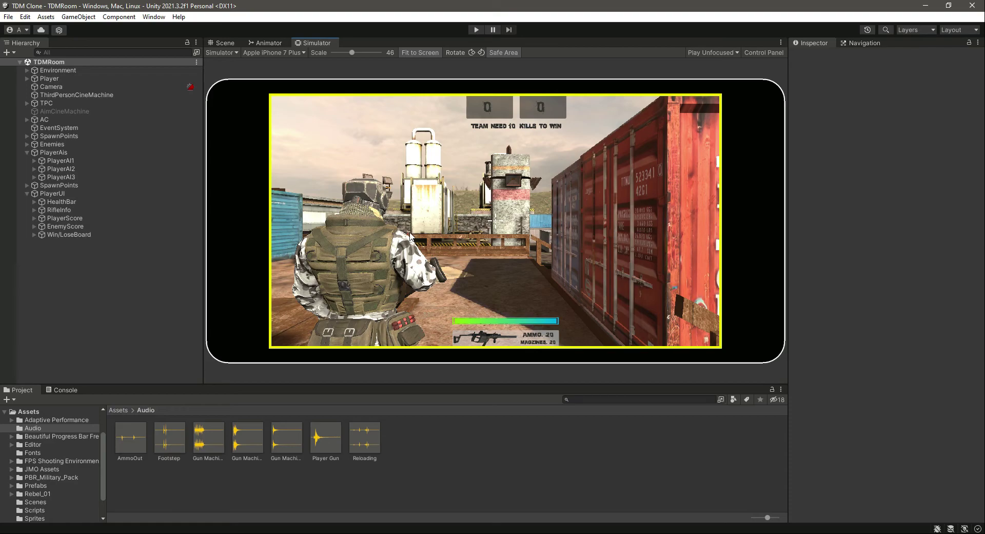
mouse_move(542, 105)
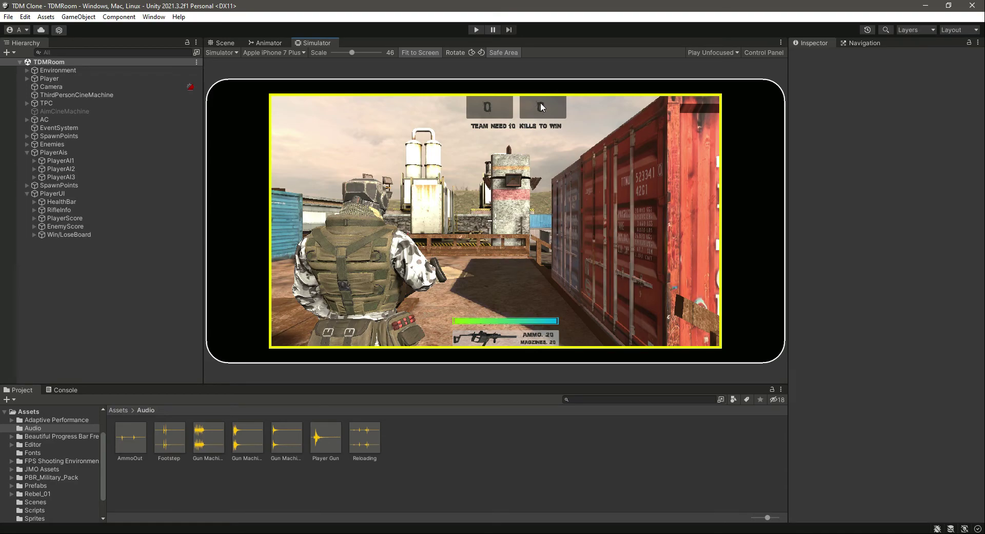
click(68, 234)
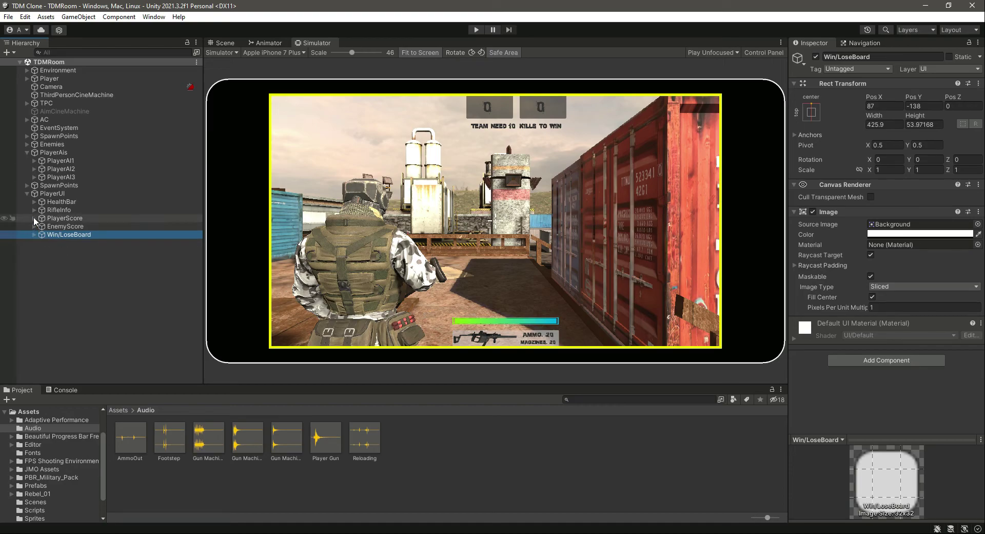
Color PlayerScoreCounter text blue (0027FF) and EnemyScoreCounter text red (C30C0C).
click(82, 226)
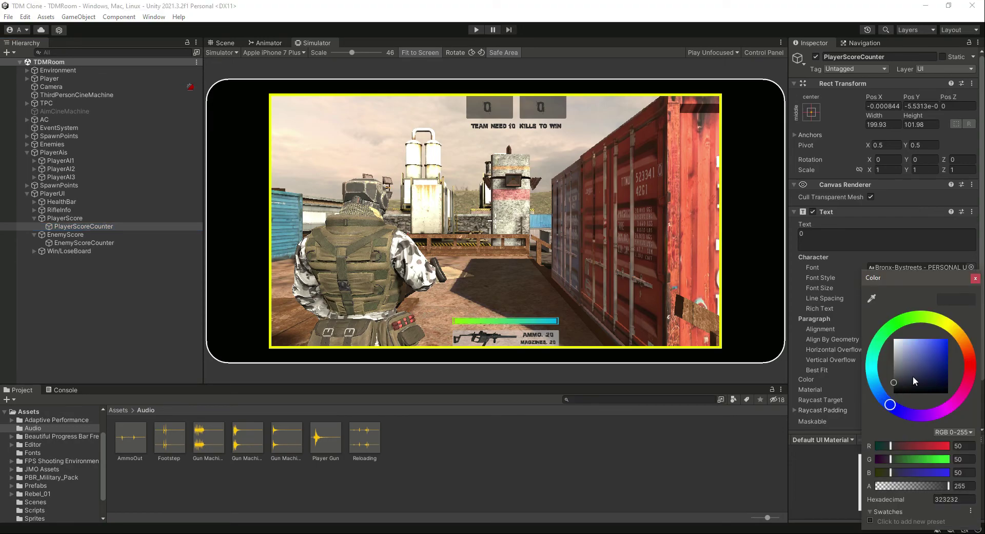
click(948, 338)
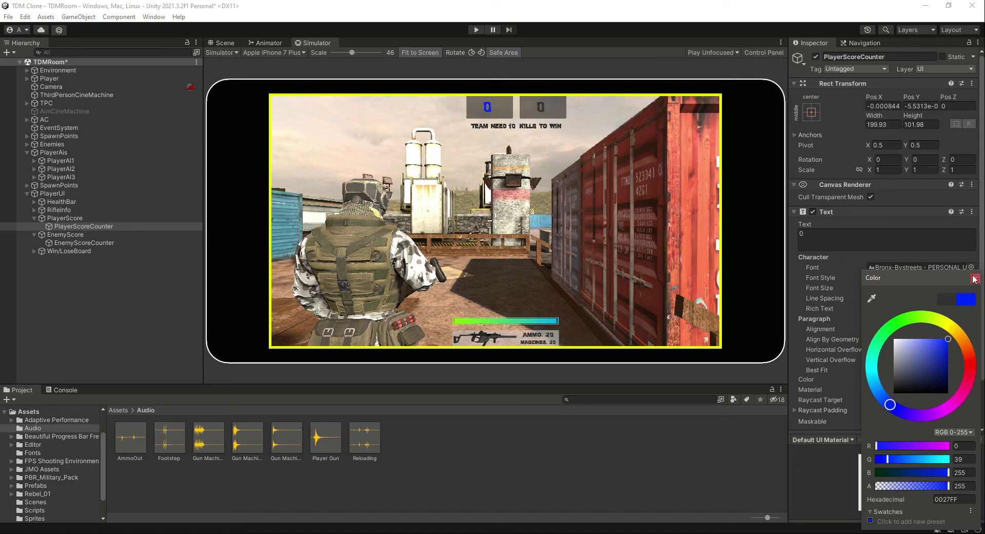
click(974, 279)
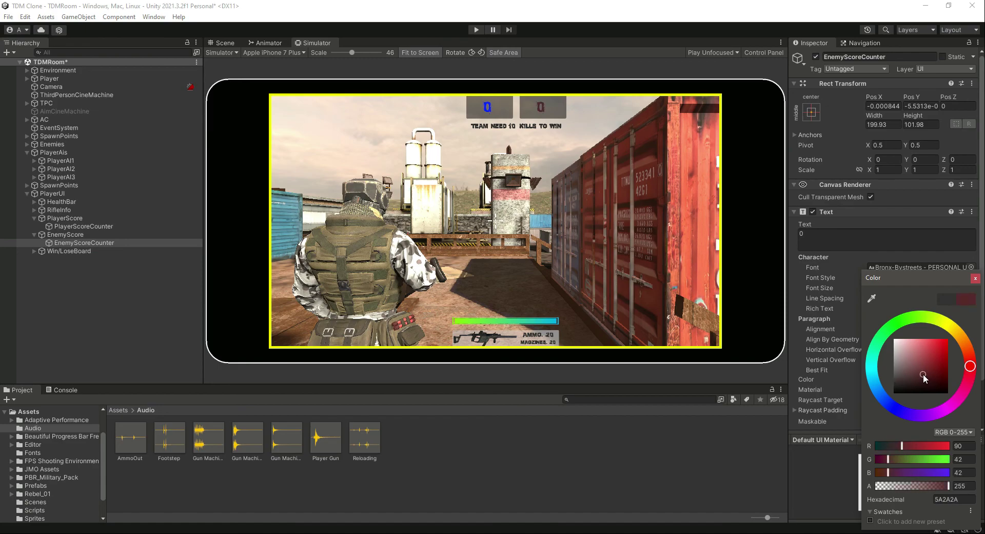
drag(925, 373, 948, 338)
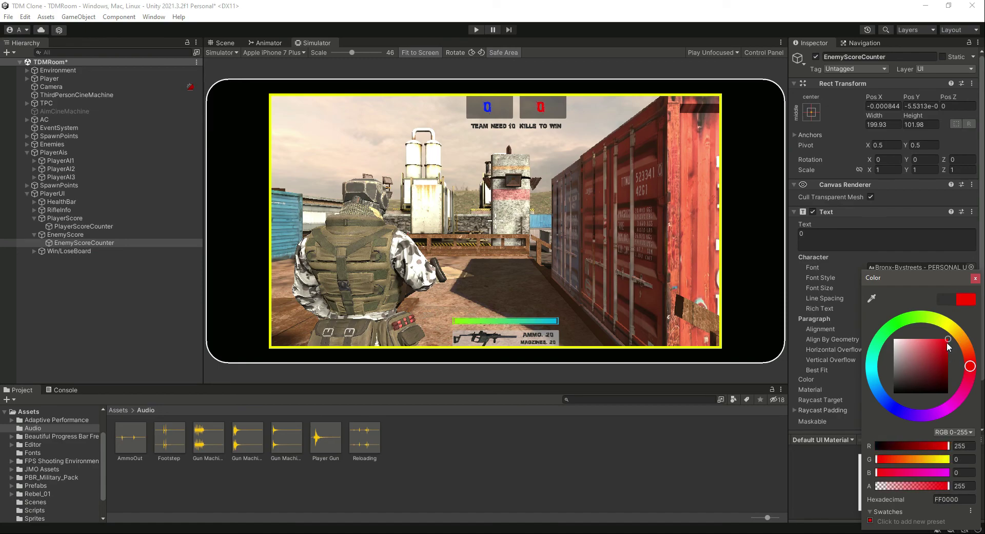
drag(948, 339, 944, 352)
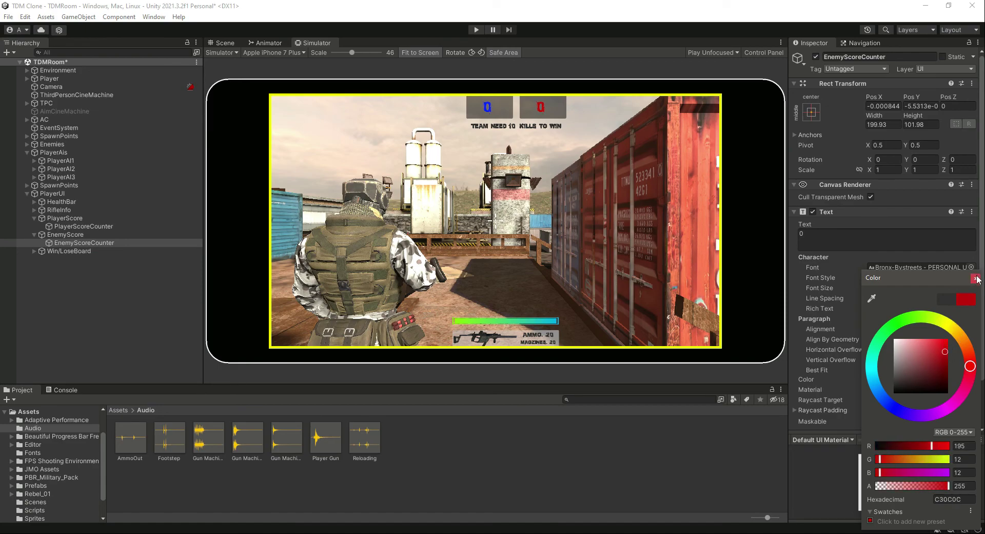
click(978, 278)
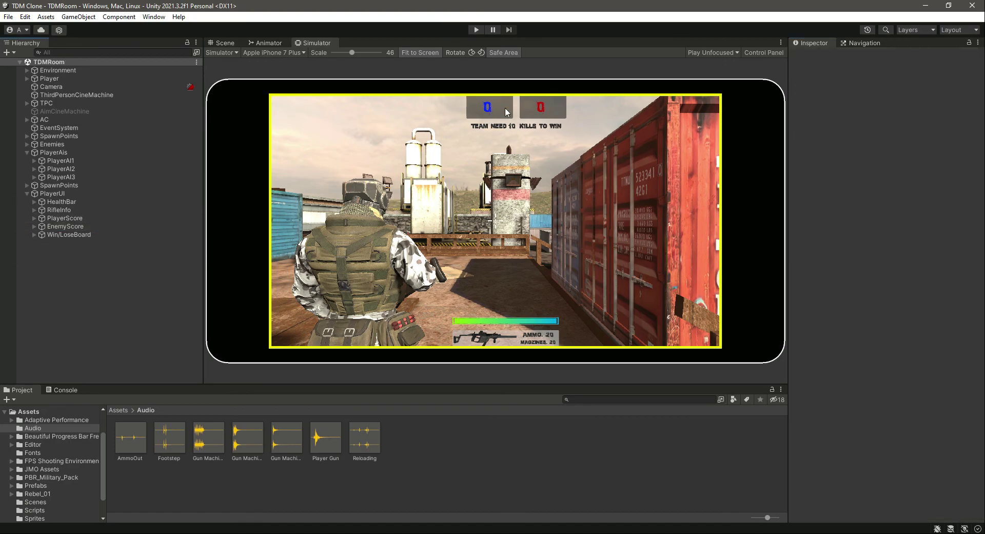
mouse_move(431, 234)
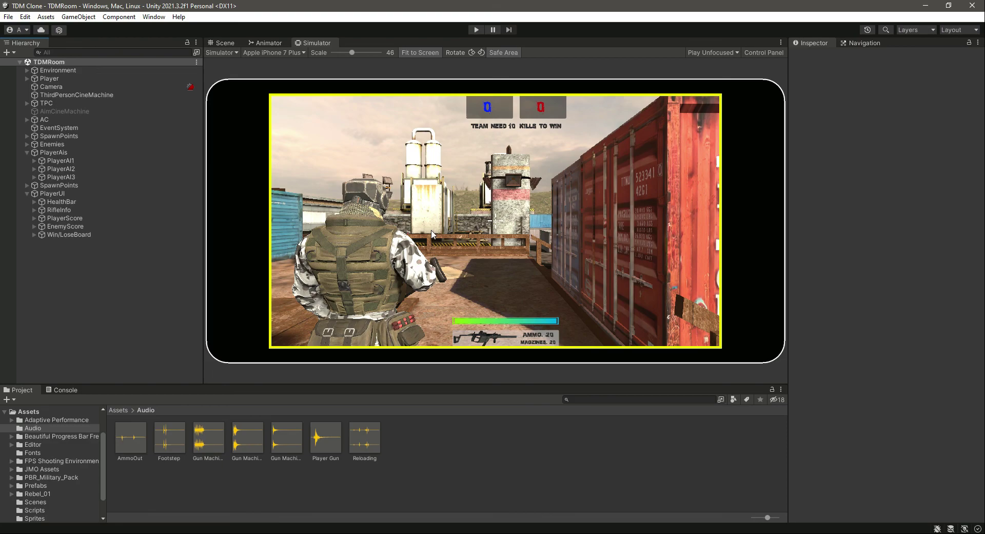